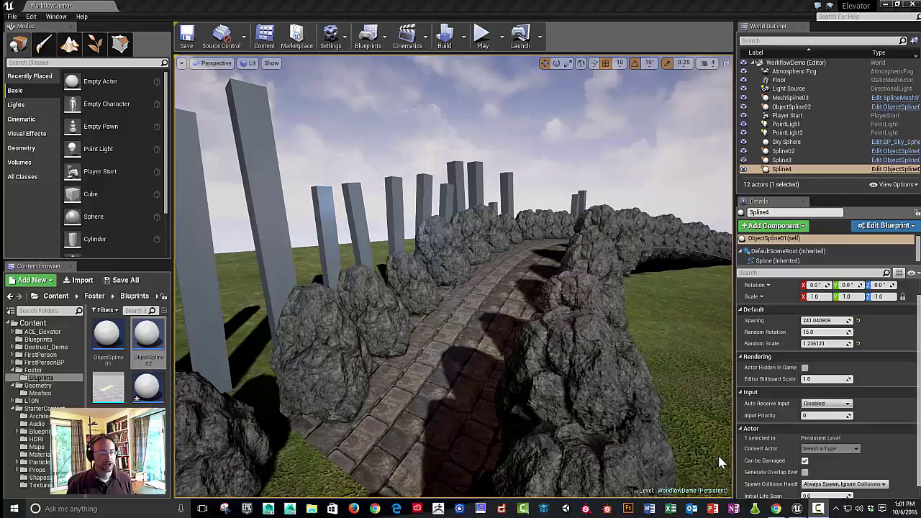
mouse_move(374, 202)
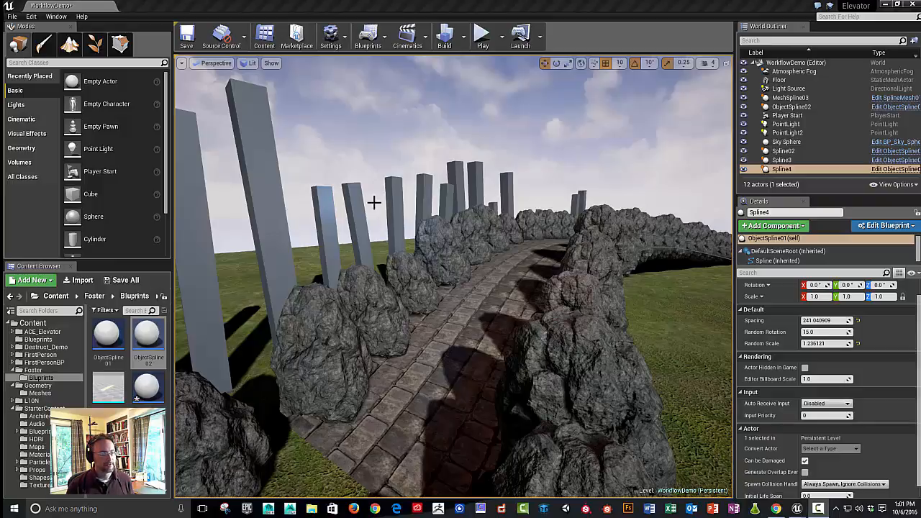
mouse_move(457, 273)
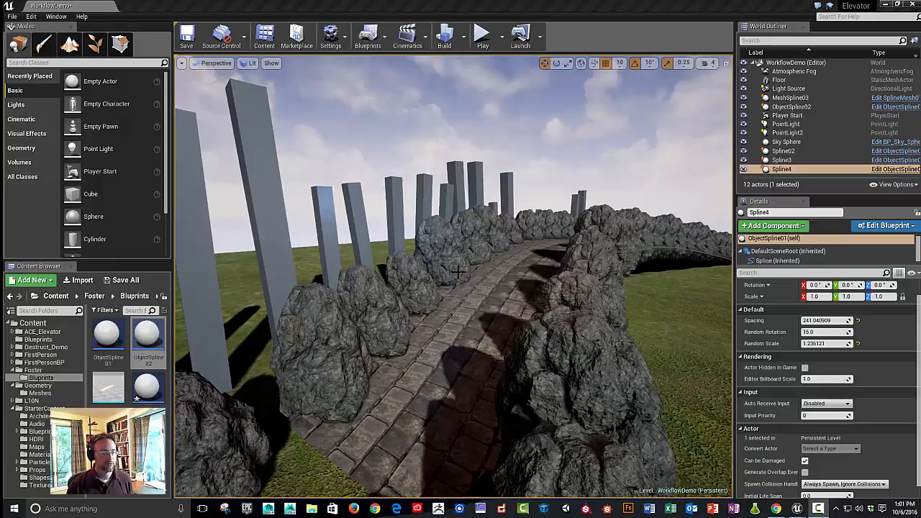
mouse_move(638, 344)
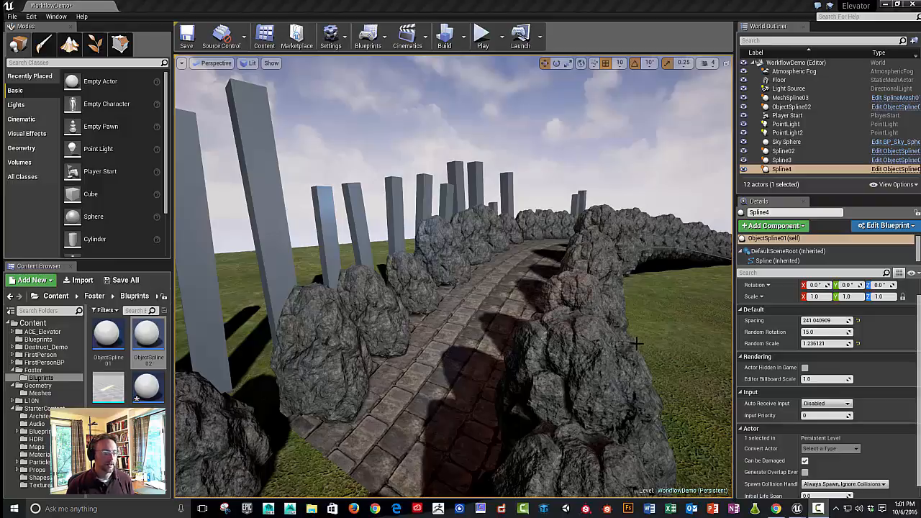
mouse_move(471, 318)
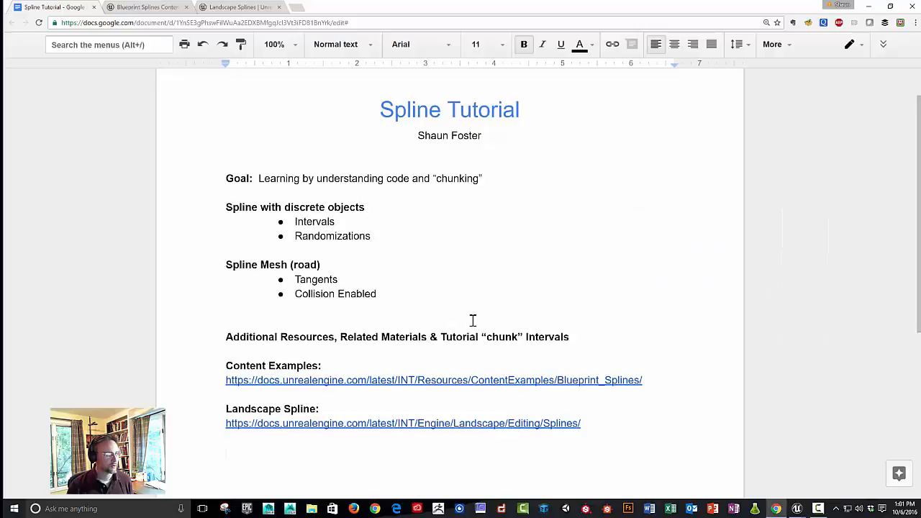
mouse_move(433, 207)
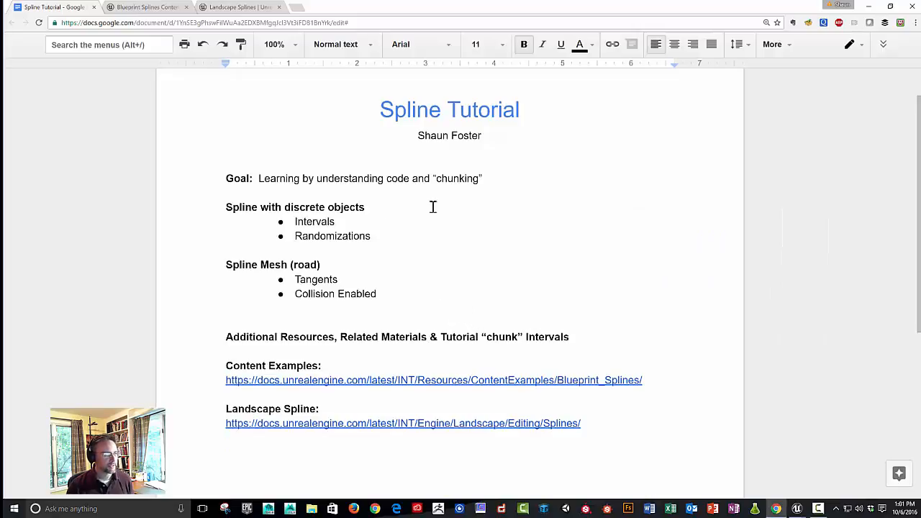
mouse_move(466, 190)
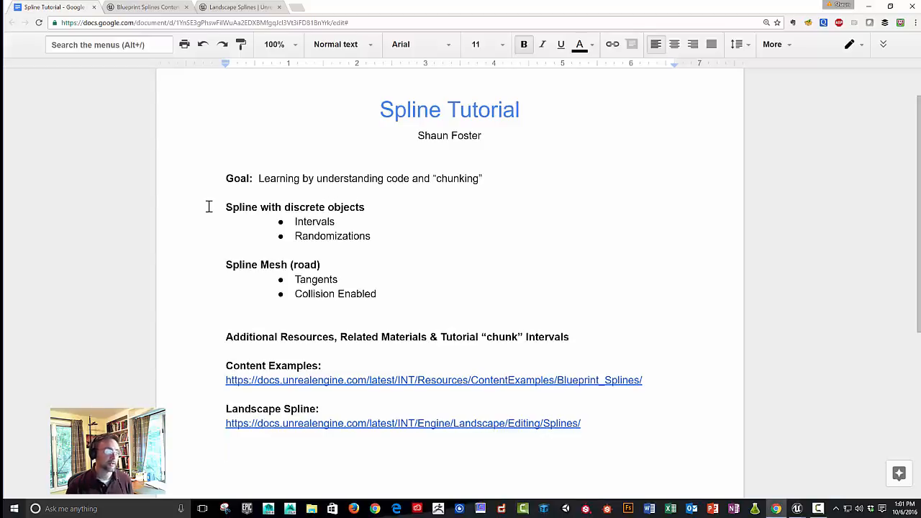
mouse_move(226, 203)
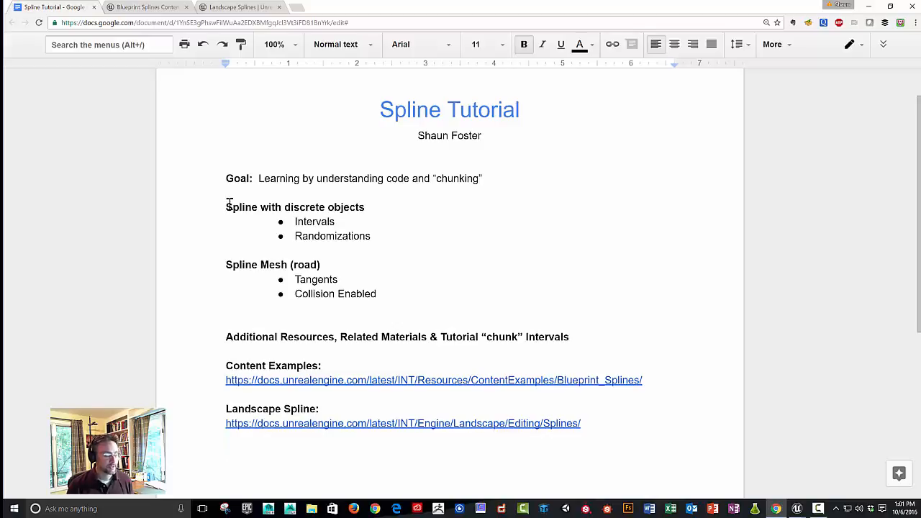
mouse_move(375, 221)
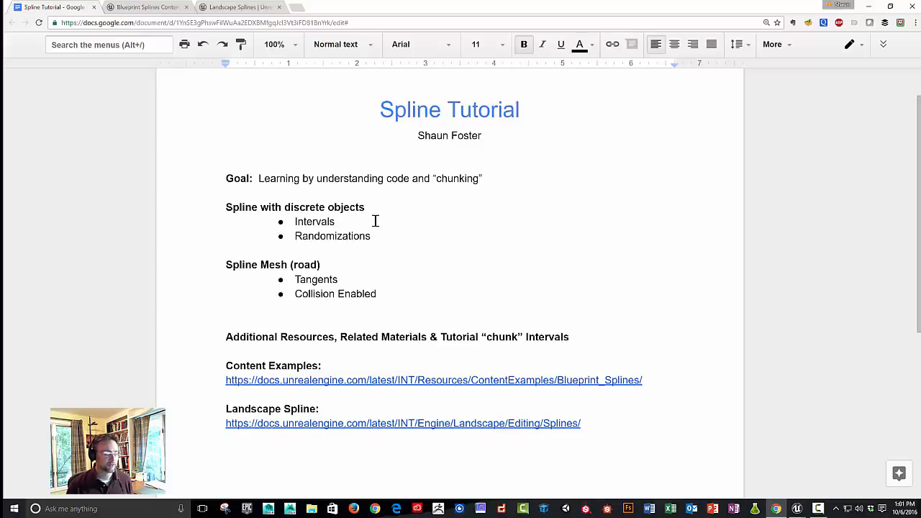
mouse_move(380, 236)
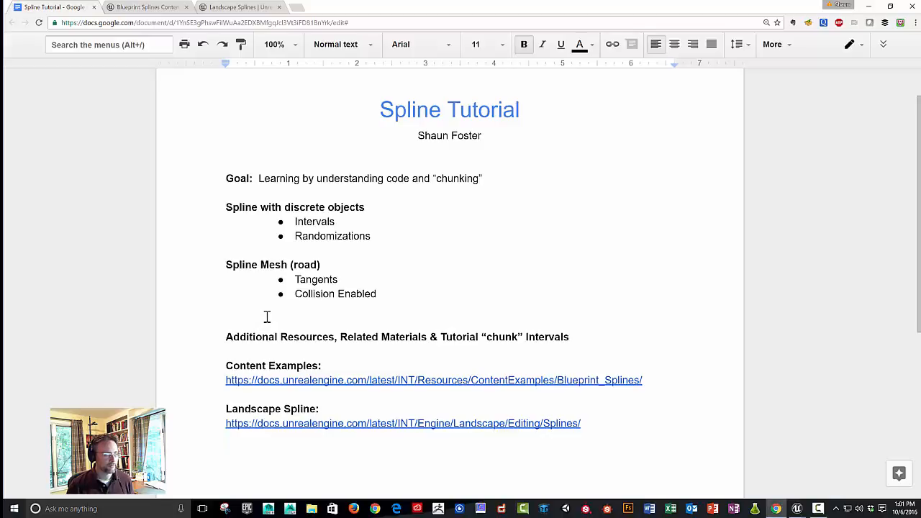
mouse_move(322, 278)
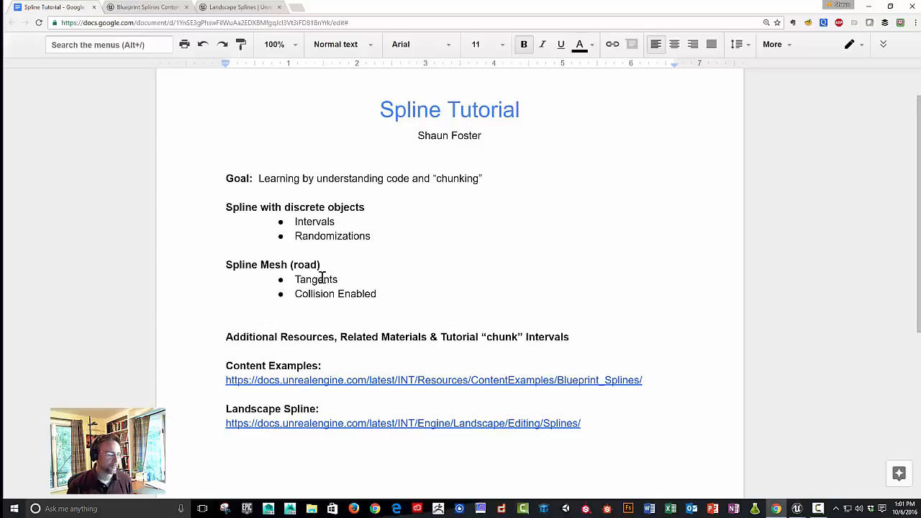
mouse_move(343, 299)
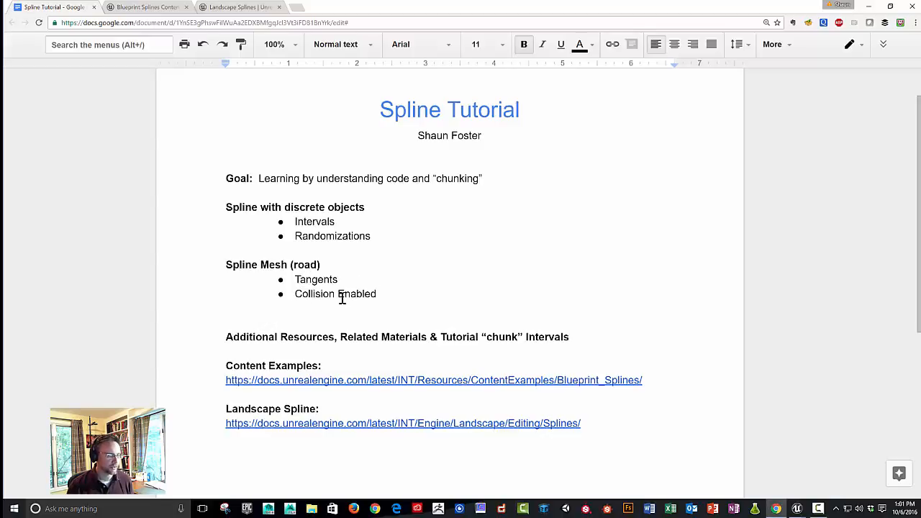
mouse_move(221, 355)
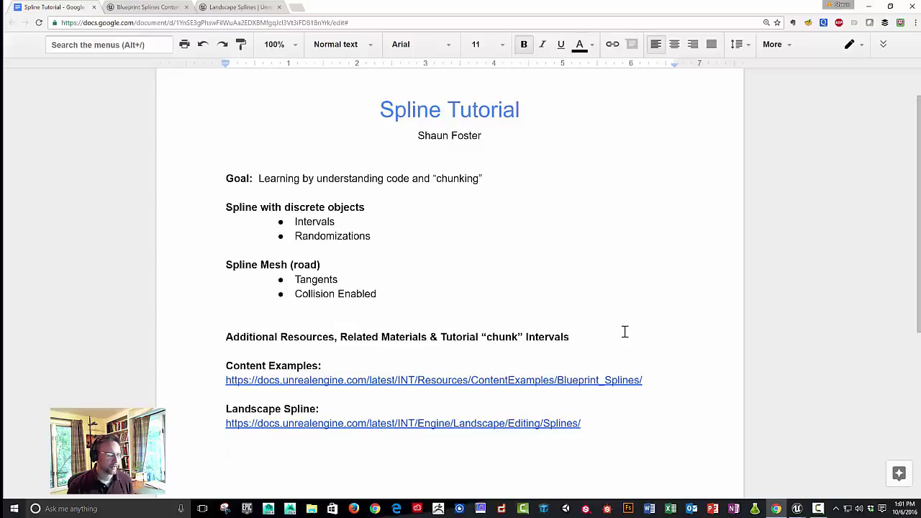
mouse_move(695, 434)
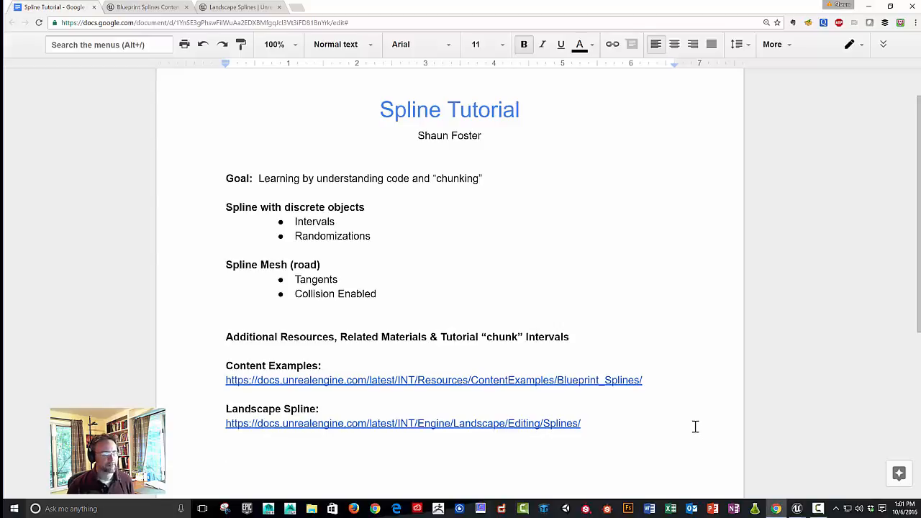
mouse_move(203, 376)
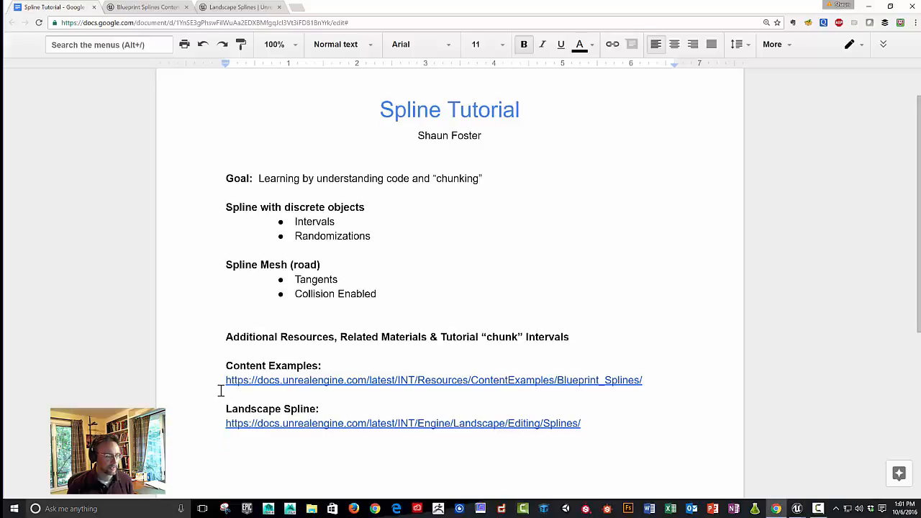
mouse_move(235, 440)
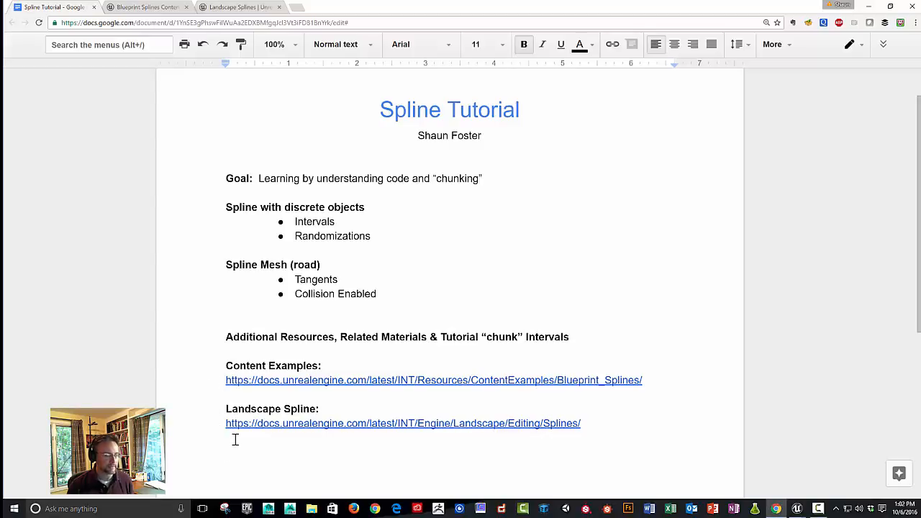
mouse_move(494, 276)
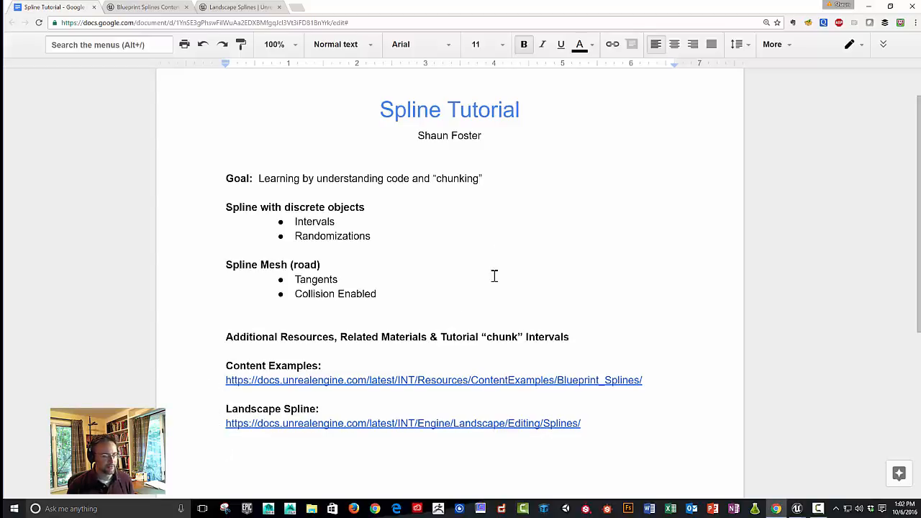
mouse_move(602, 234)
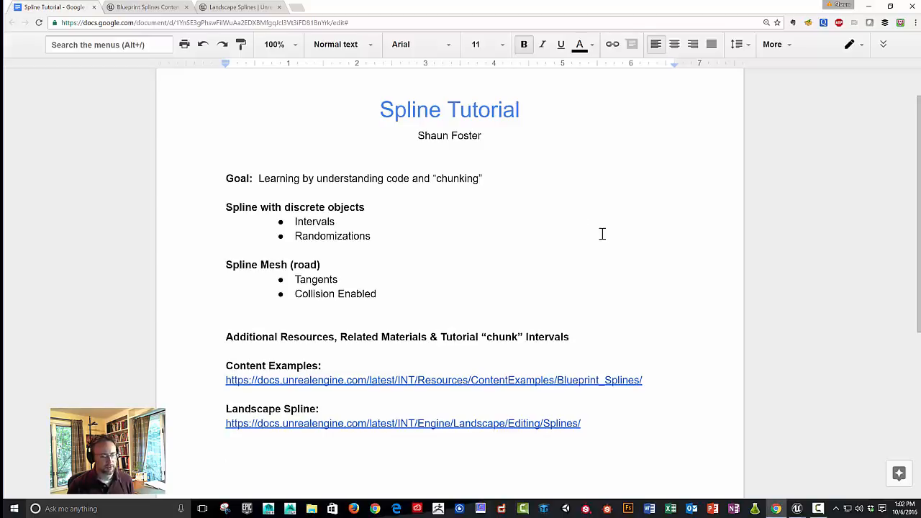
mouse_move(464, 267)
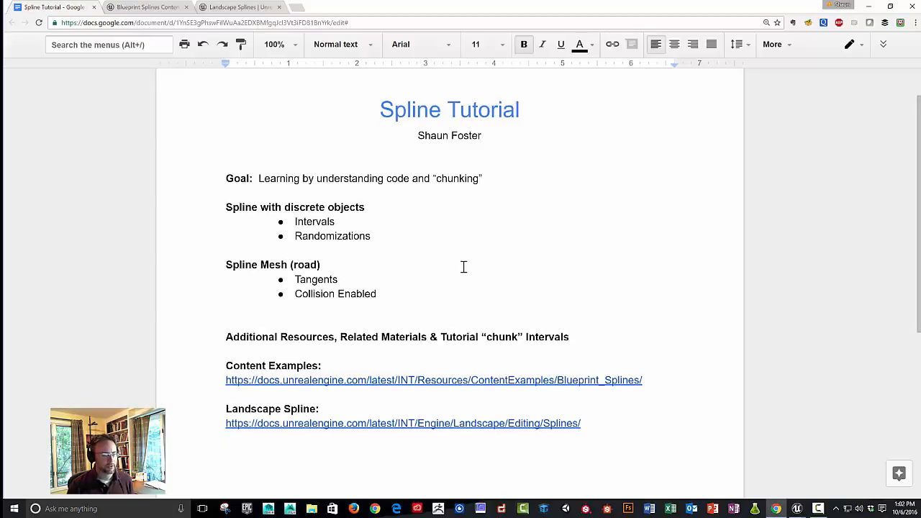
mouse_move(477, 282)
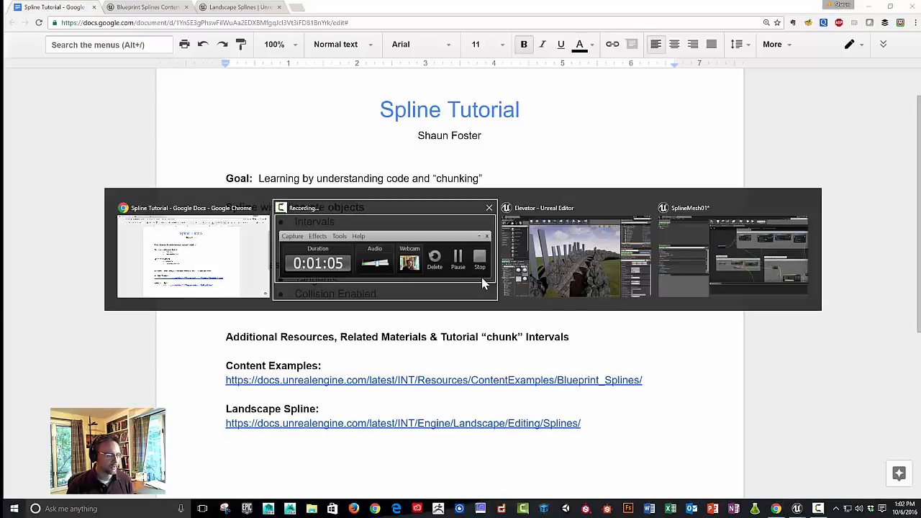
- Bring the Unreal Editor level view back on screen
left_click(576, 257)
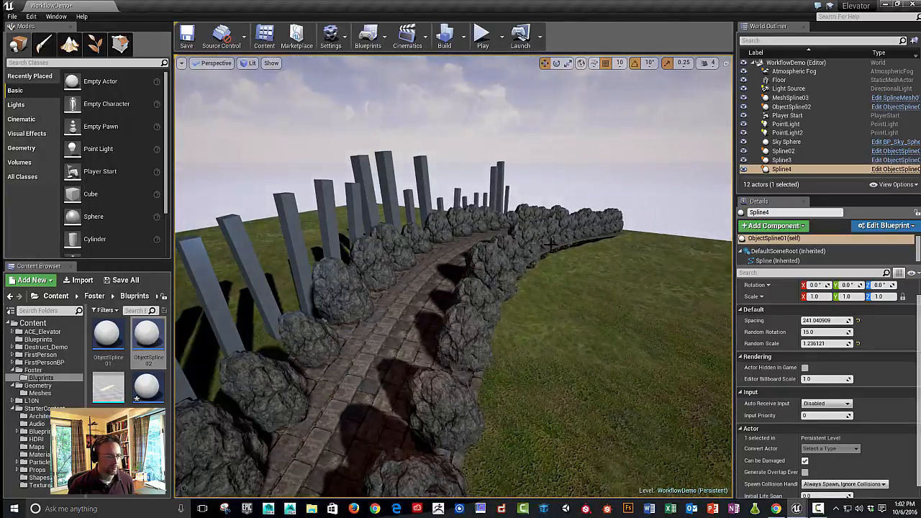
mouse_move(354, 207)
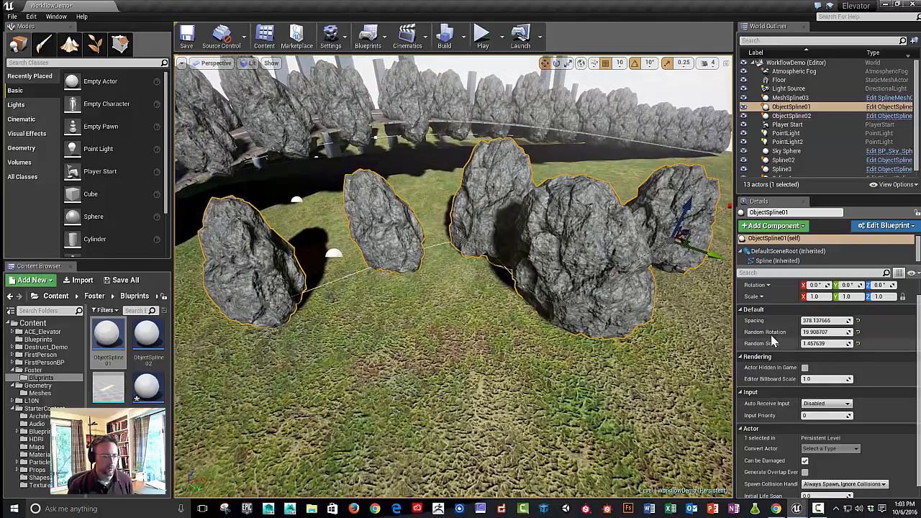
mouse_move(773, 331)
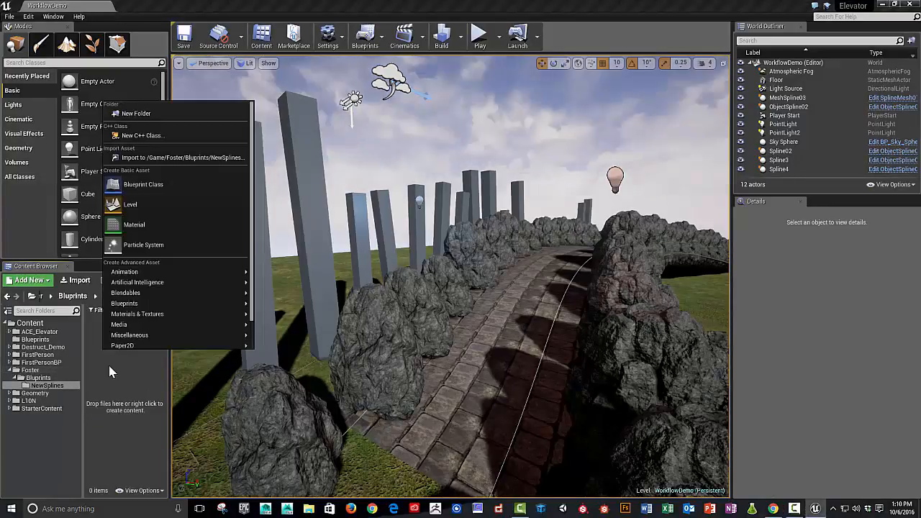
mouse_move(142, 184)
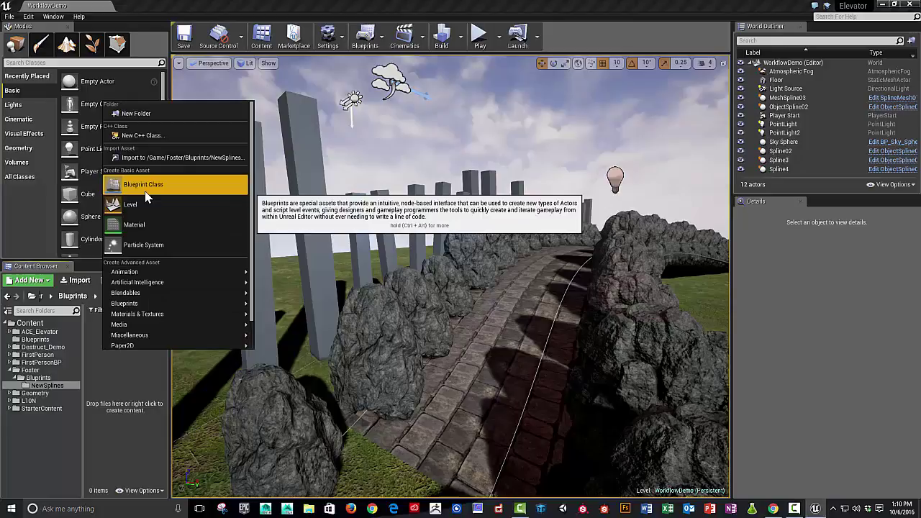
- Create a new Blueprint class in the Content Browser with Actor as parent
left_click(142, 184)
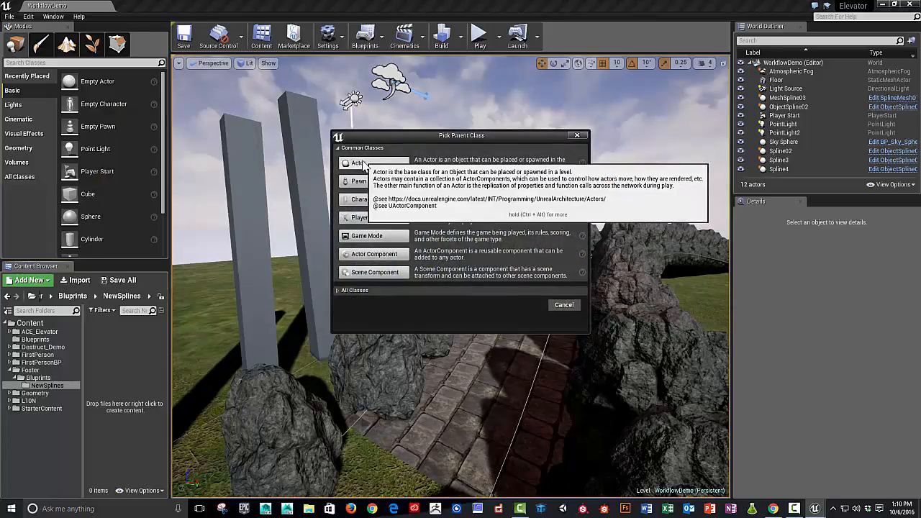
left_click(563, 305)
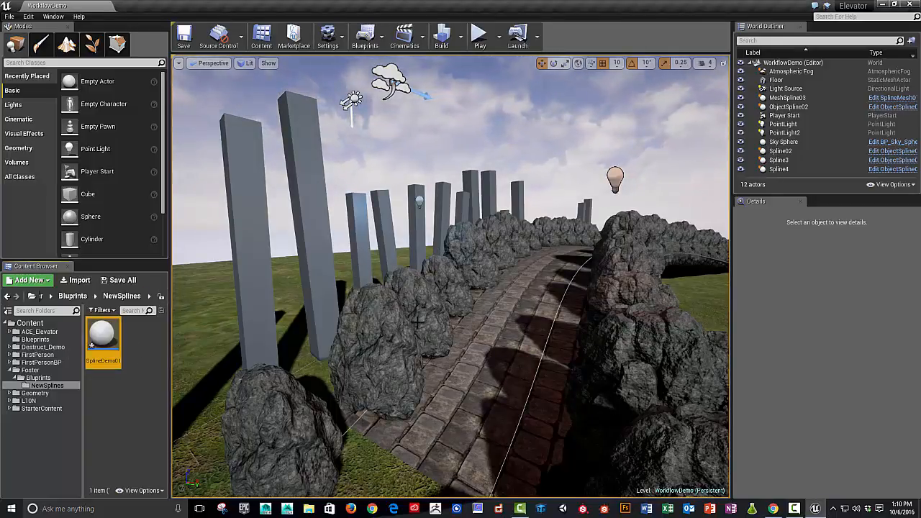
mouse_move(359, 380)
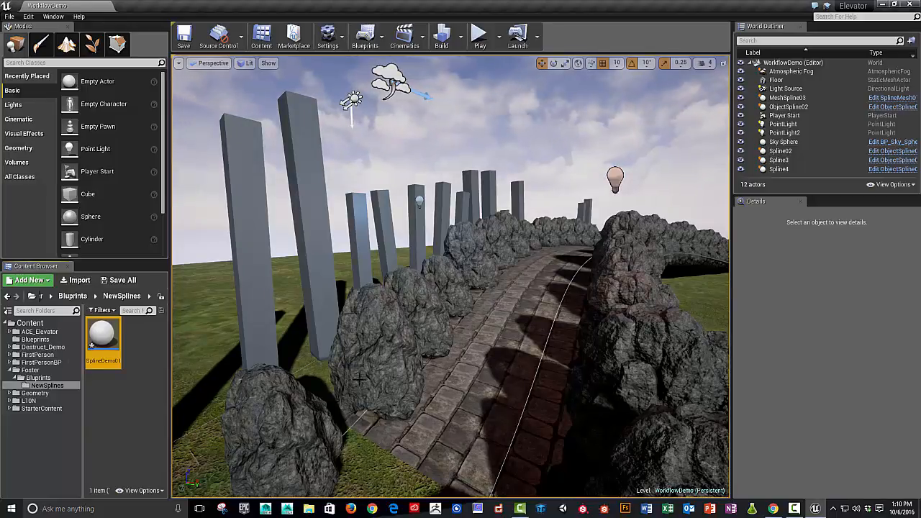
mouse_move(103, 334)
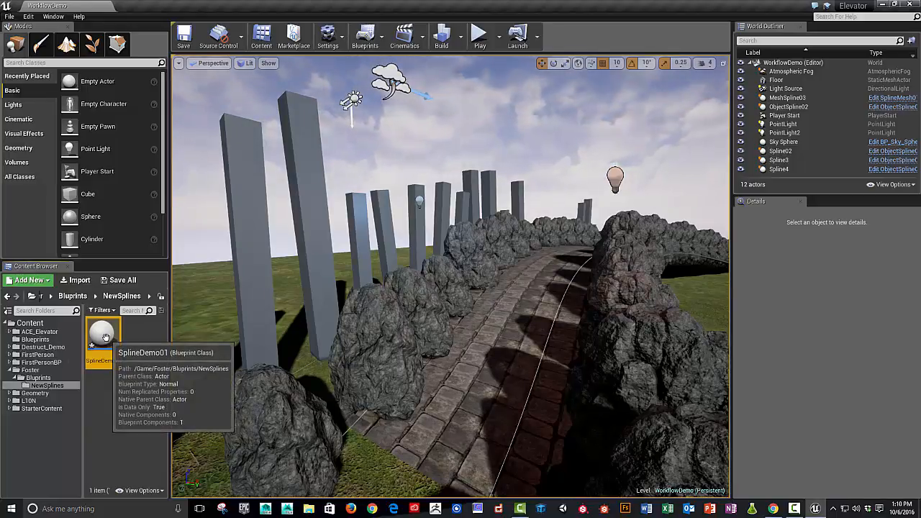
- Open the SplineDemo01 Blueprint and add a Spline component
double_click(103, 339)
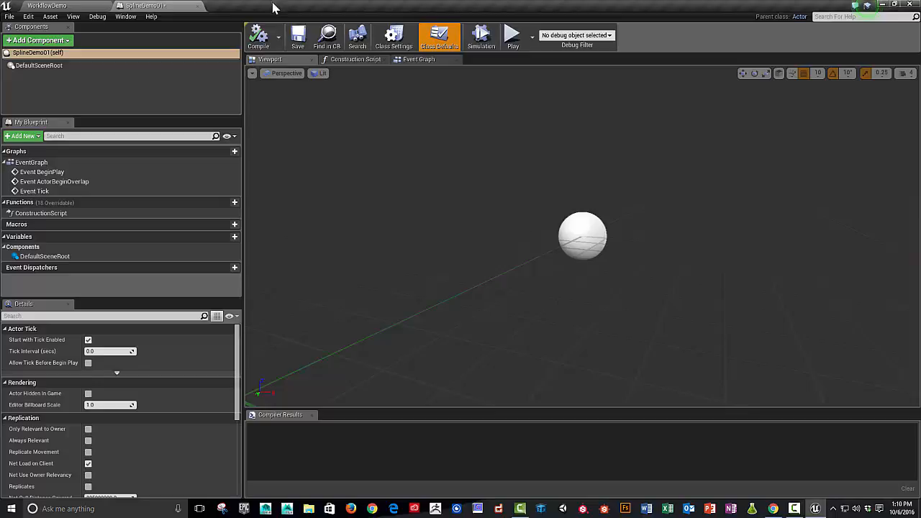
left_click(36, 40)
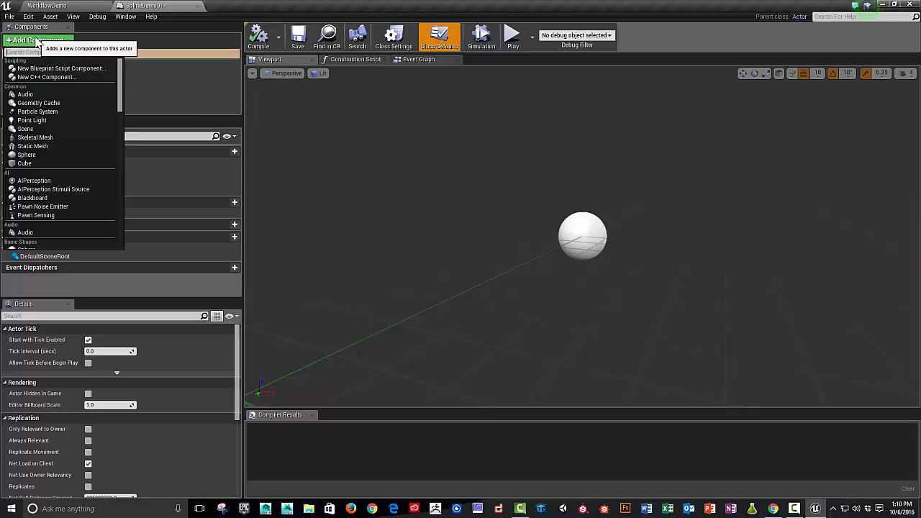
left_click(27, 154)
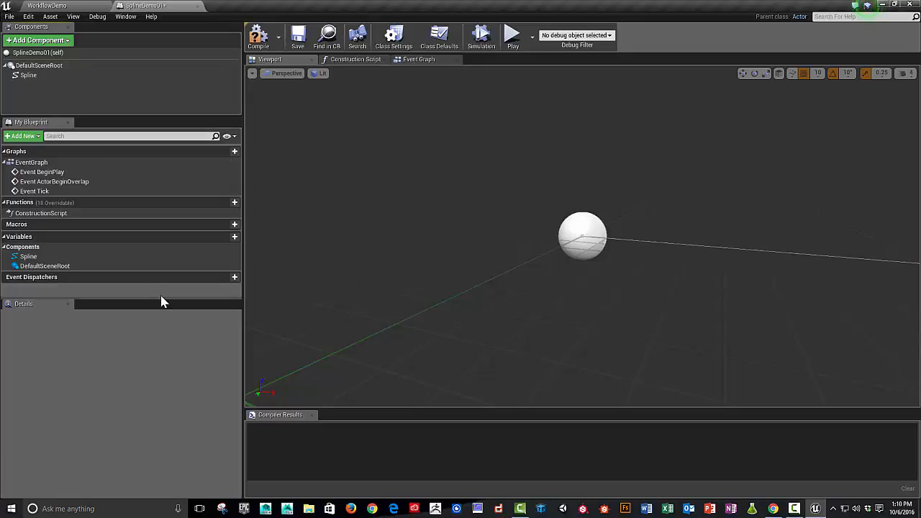
mouse_move(101, 280)
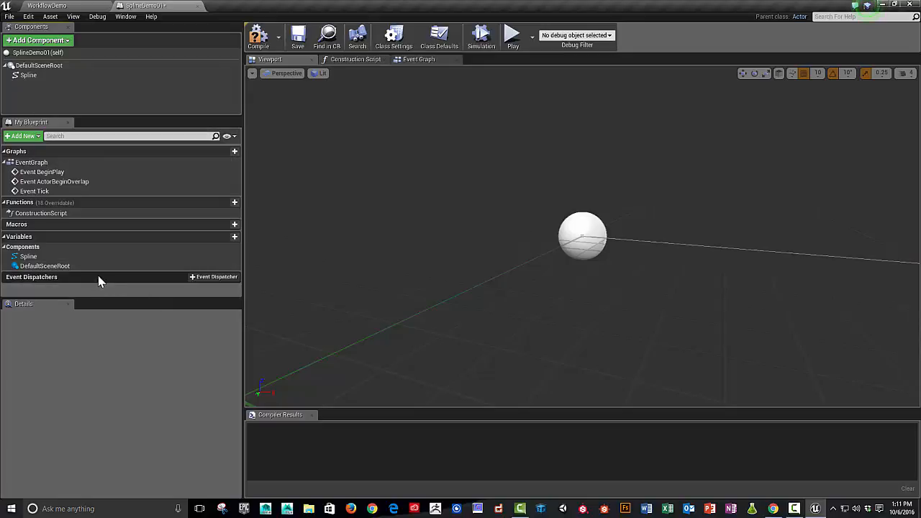
- Add an editable float variable Spacing with tooltip SpaceBetweenObjects
left_click(225, 237)
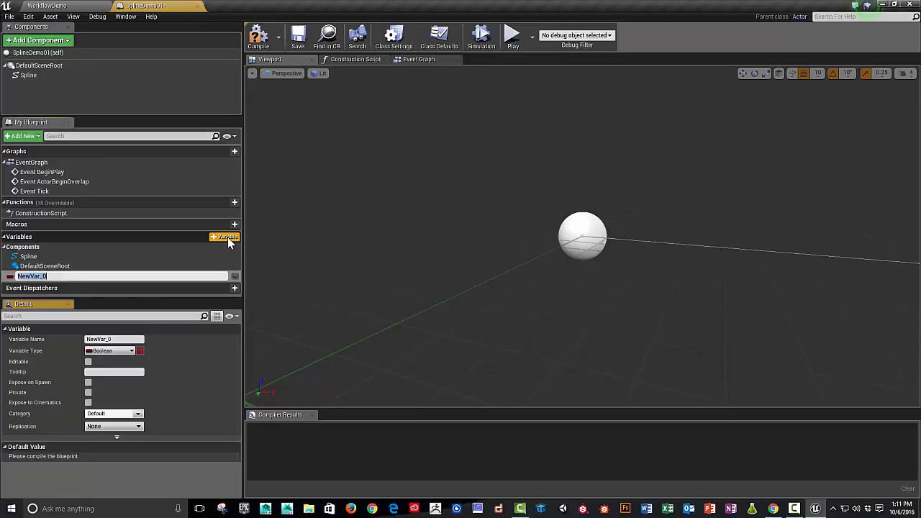
type("Space")
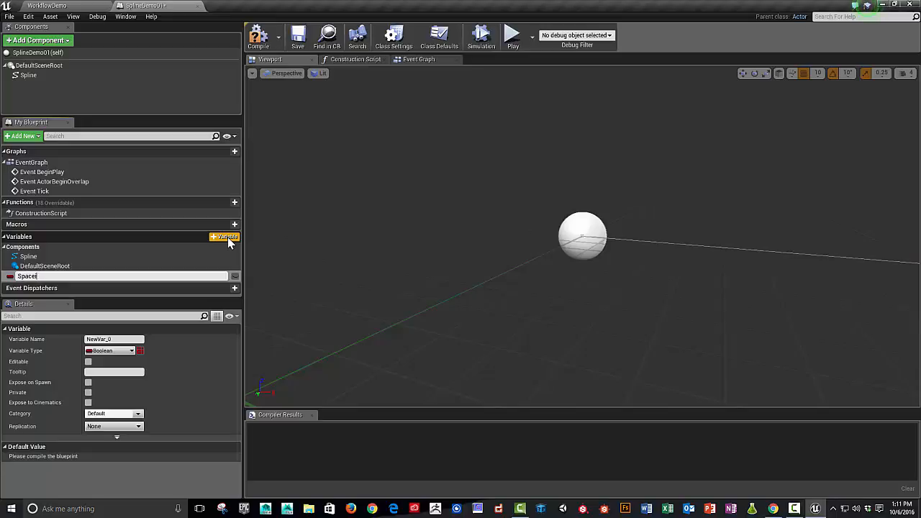
type("Spacing")
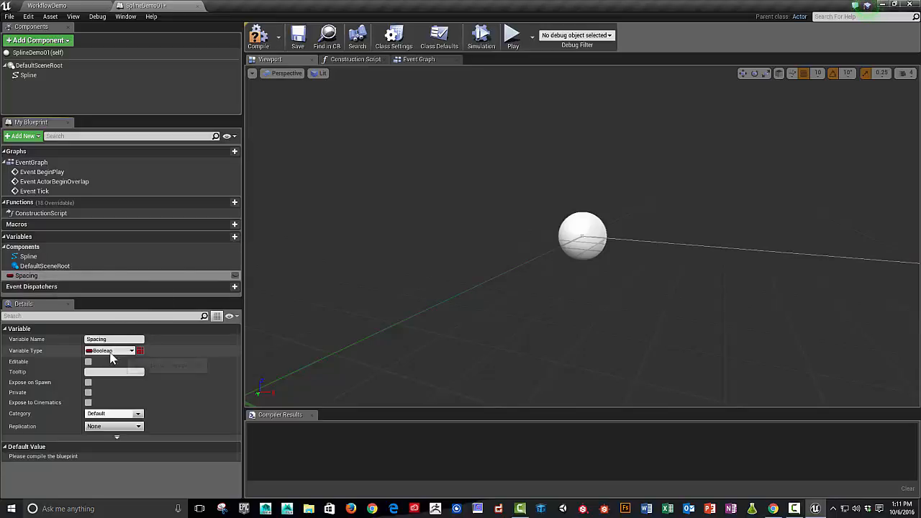
left_click(112, 351)
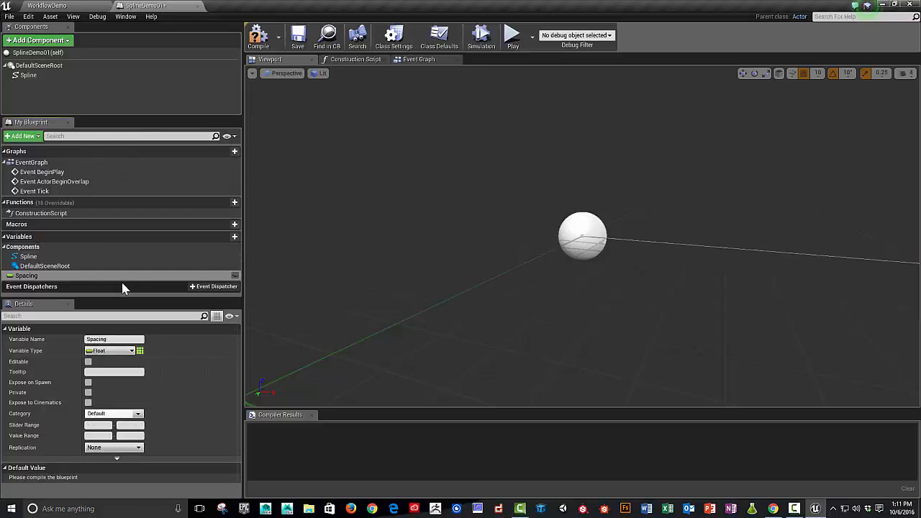
mouse_move(235, 280)
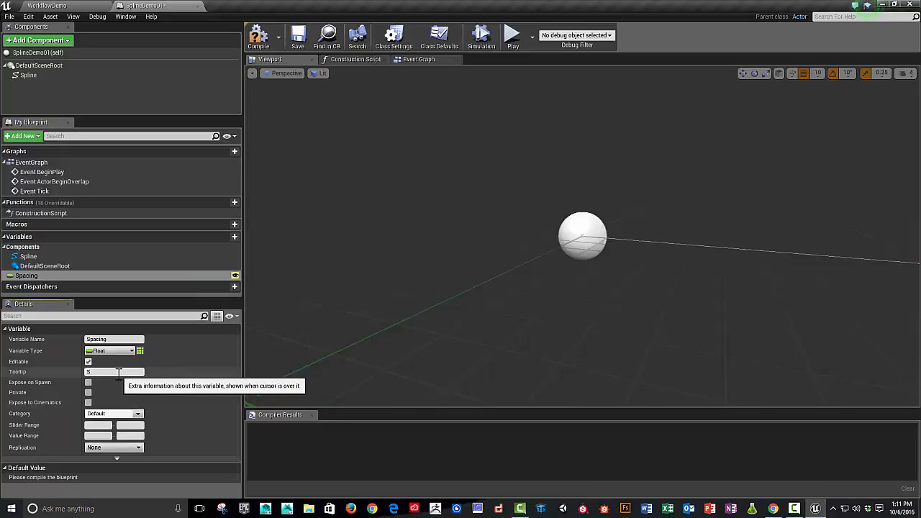
type("SpaceBetween")
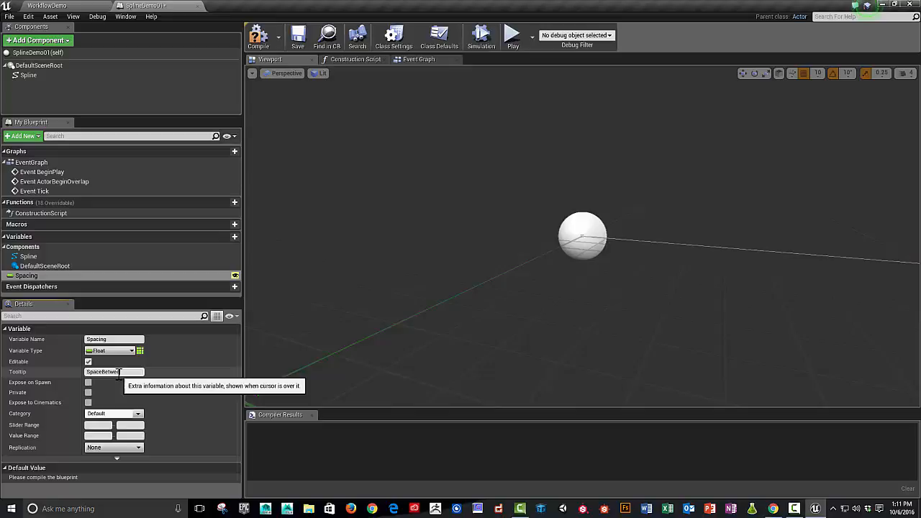
type("Objects")
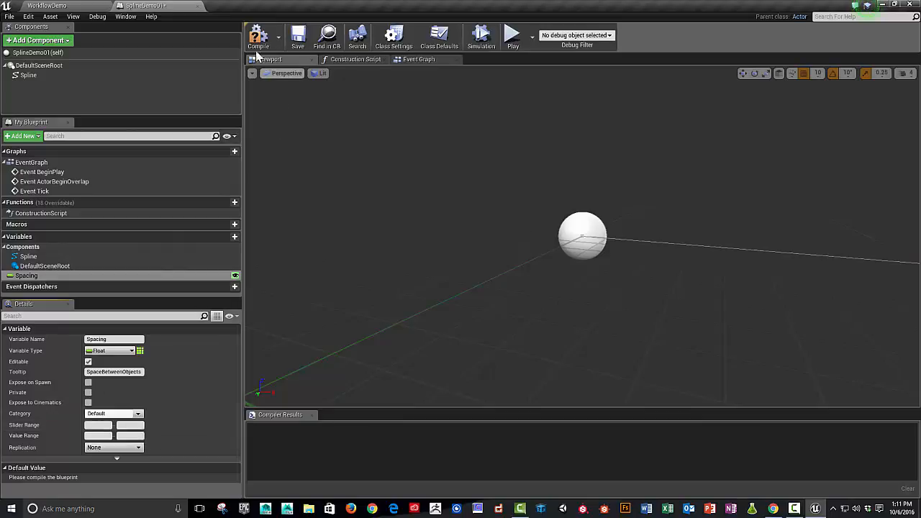
- Compile, default Spacing to 150.0, and add RandomScale float and RandomStream Random Stream variables
left_click(258, 34)
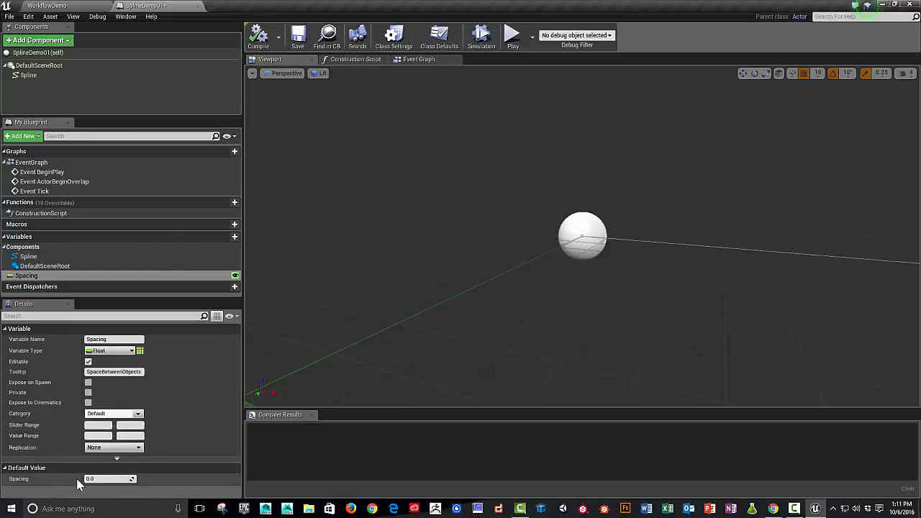
mouse_move(148, 480)
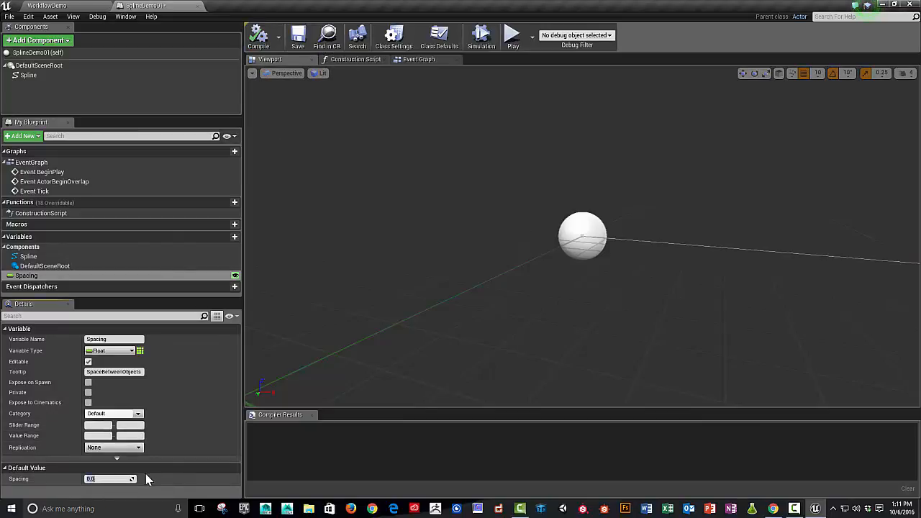
type("150.0")
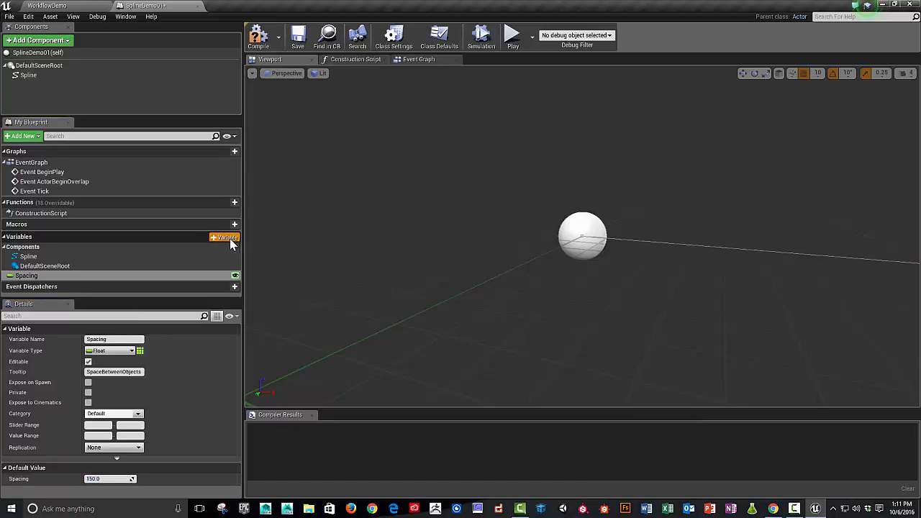
left_click(224, 237)
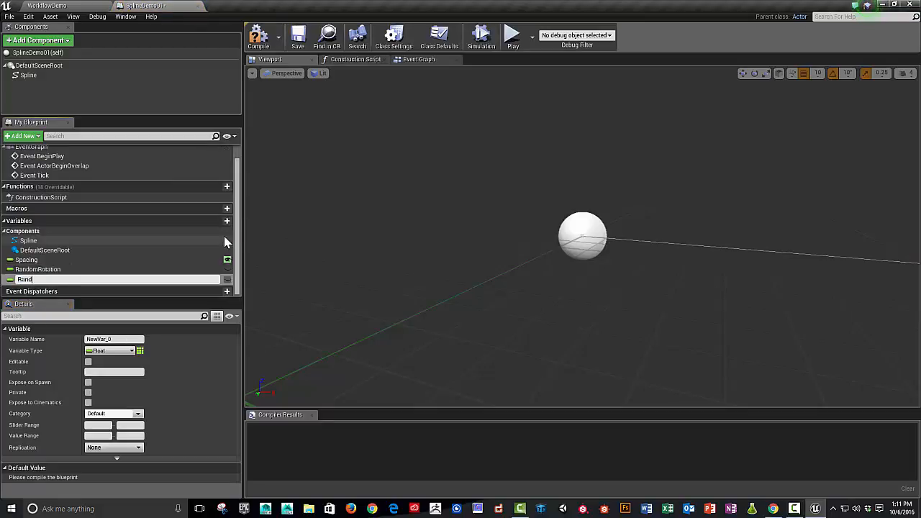
type("RandomScale")
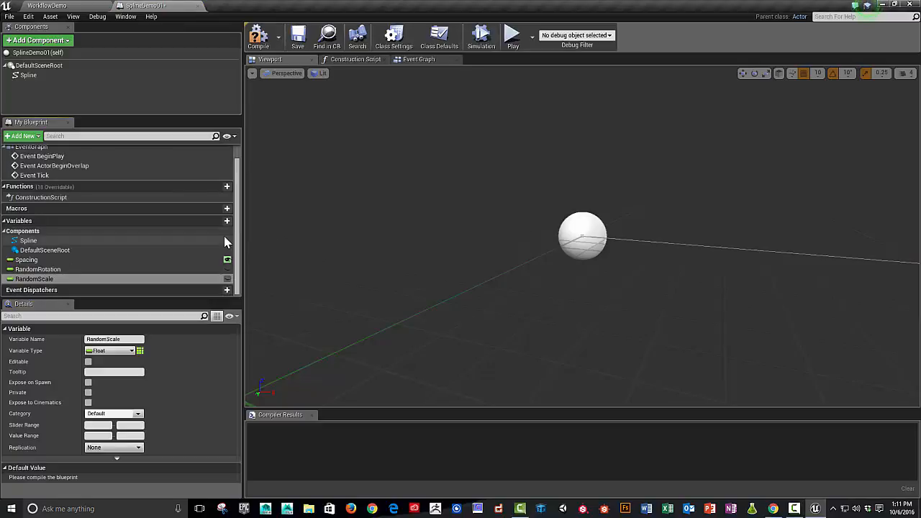
left_click(227, 211)
type("random")
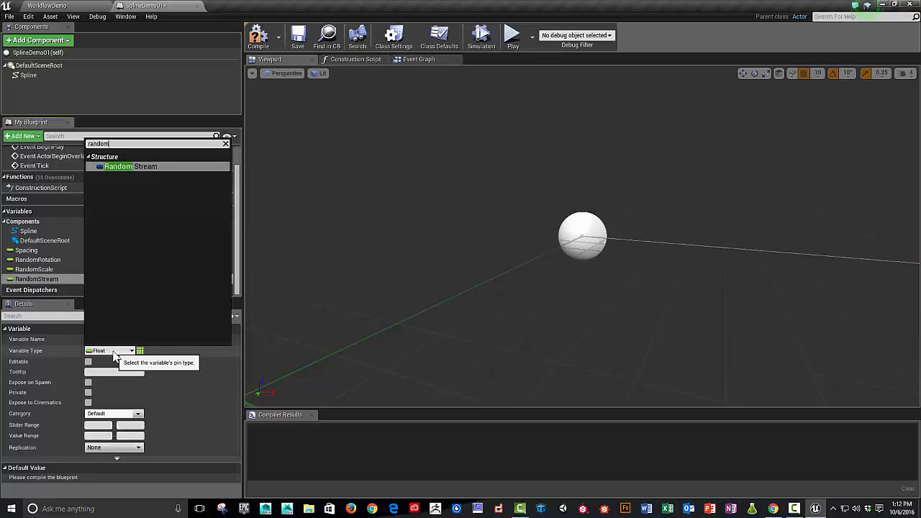
left_click(131, 167)
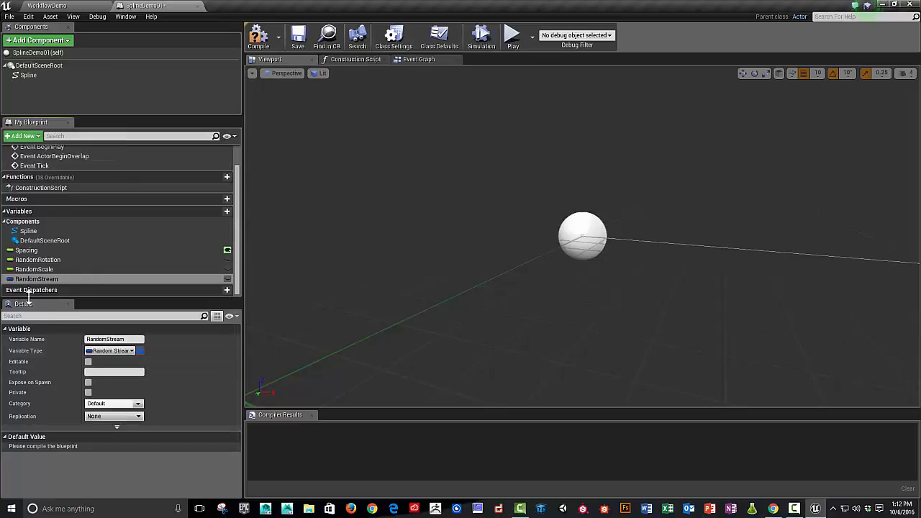
mouse_move(57, 344)
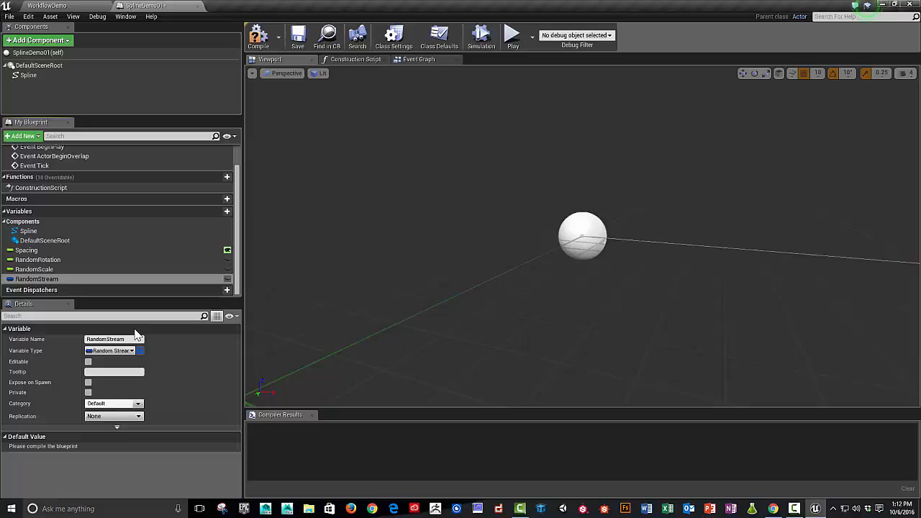
mouse_move(35, 269)
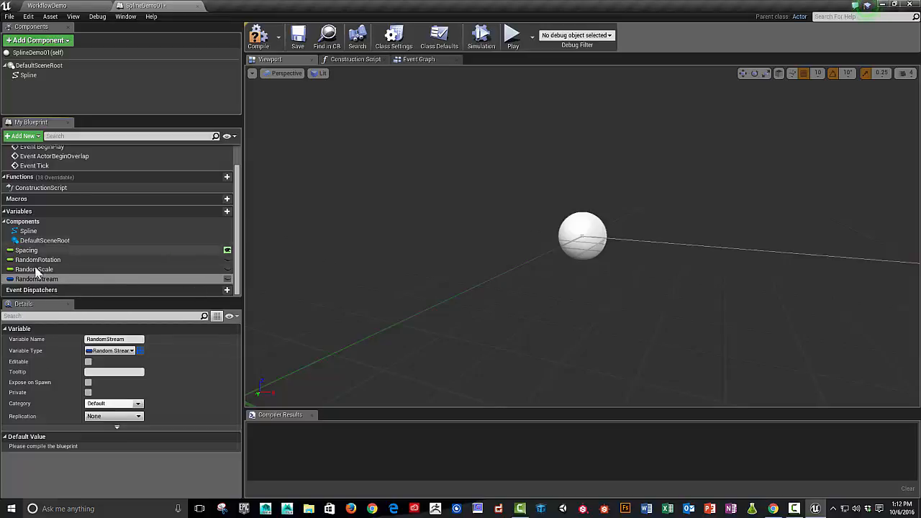
- Recompile SplineDemo01 to expose the RandomStream default value
left_click(257, 35)
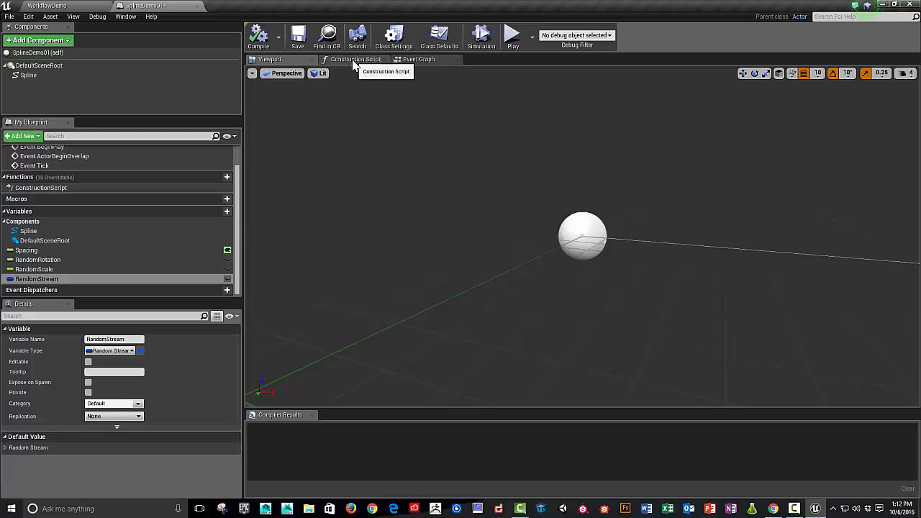
- Switch to the Construction Script graph and pan to position its entry node
left_click(354, 59)
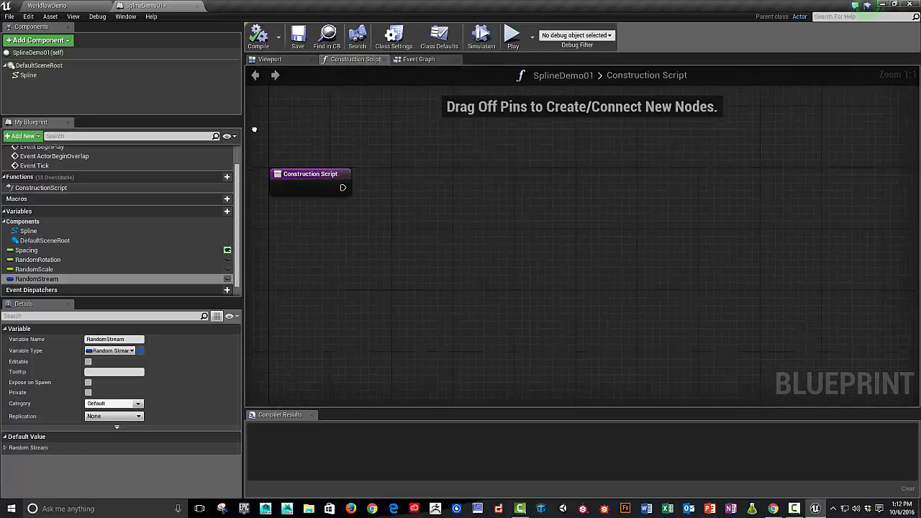
left_click_drag(310, 174, 305, 278)
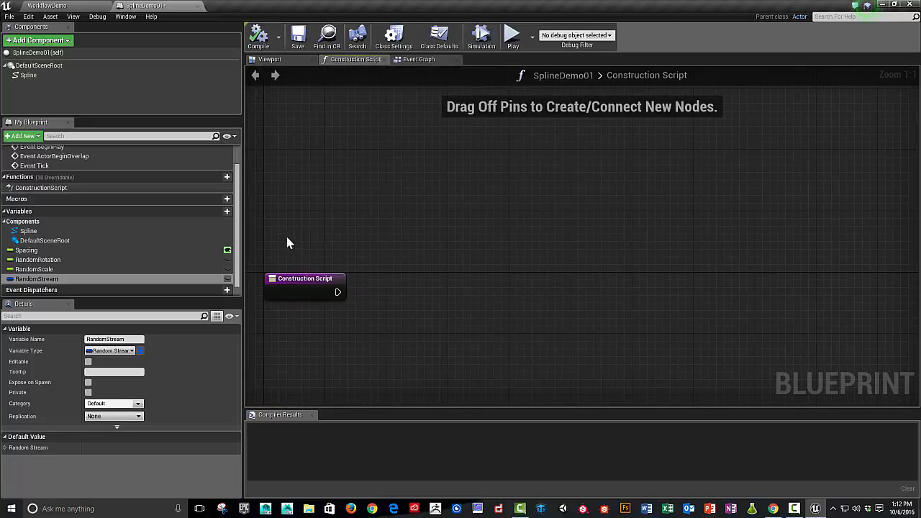
mouse_move(427, 210)
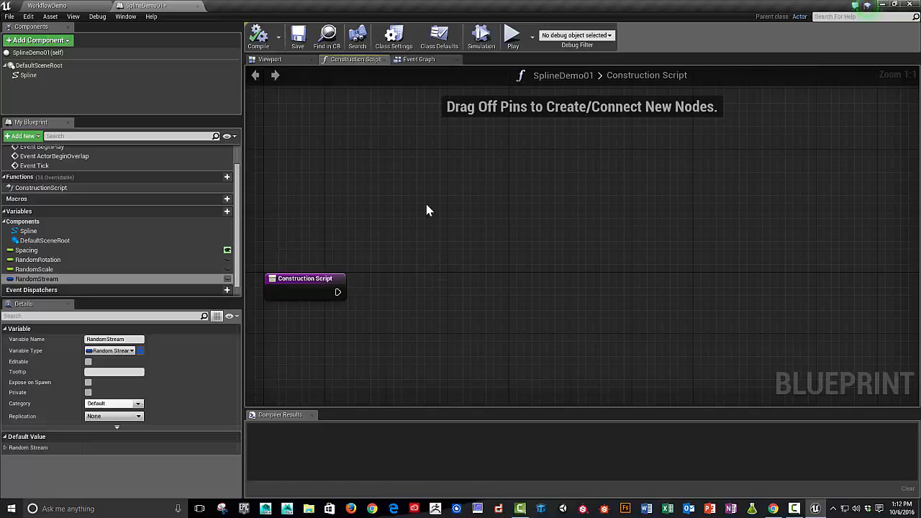
mouse_move(424, 79)
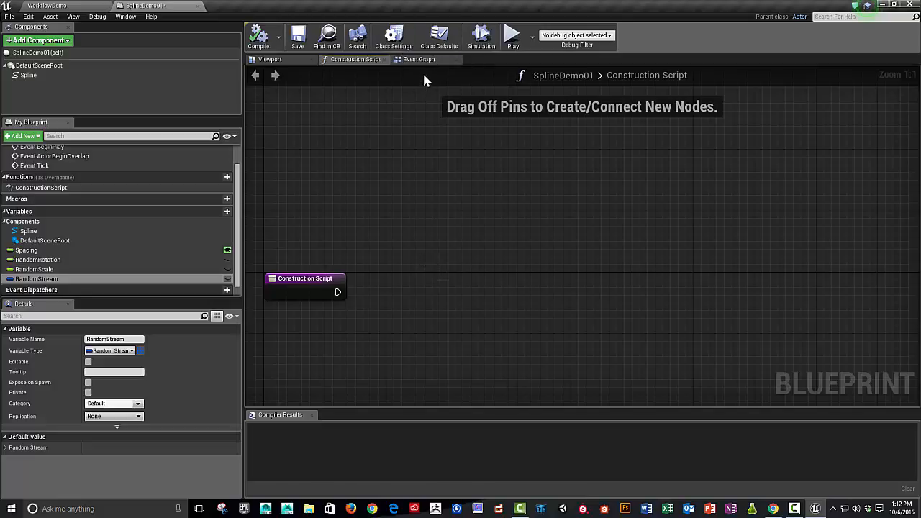
left_click_drag(305, 278, 330, 229)
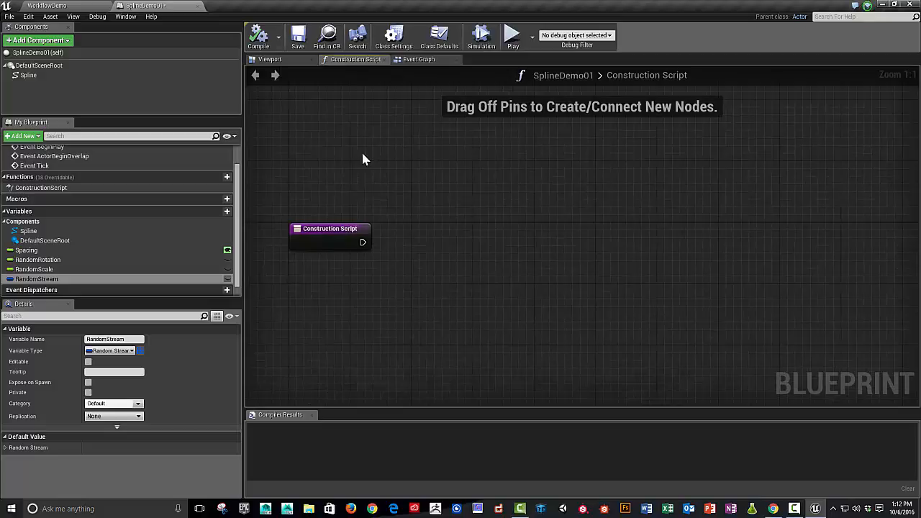
mouse_move(452, 169)
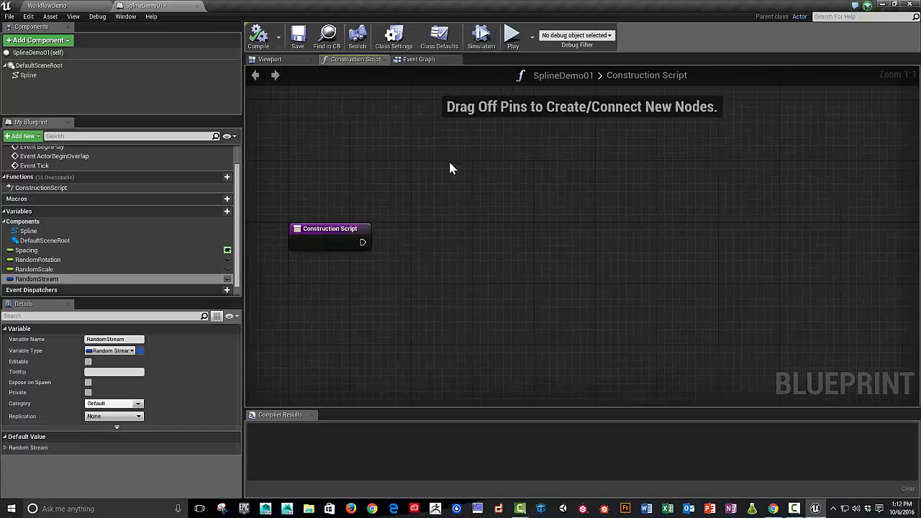
mouse_move(776, 207)
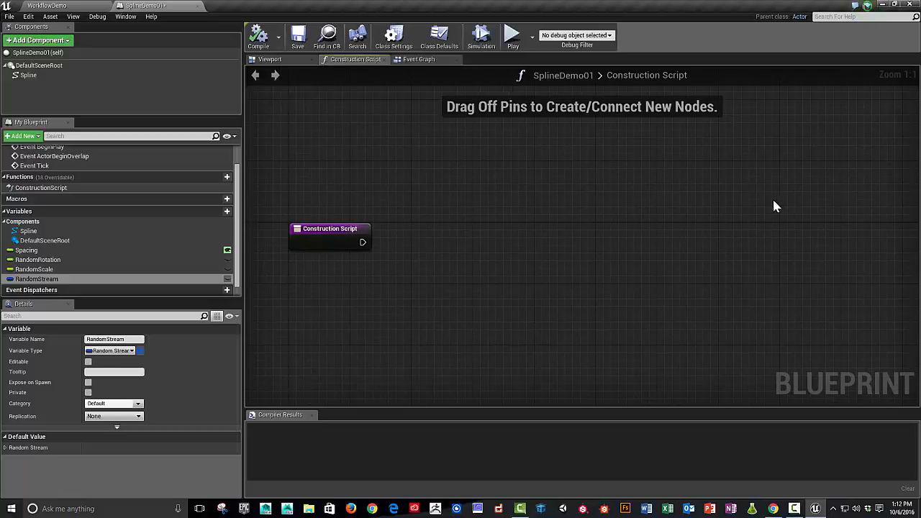
- Add an Add Static Mesh Component node inside the loop body
right_click(418, 245)
type("add")
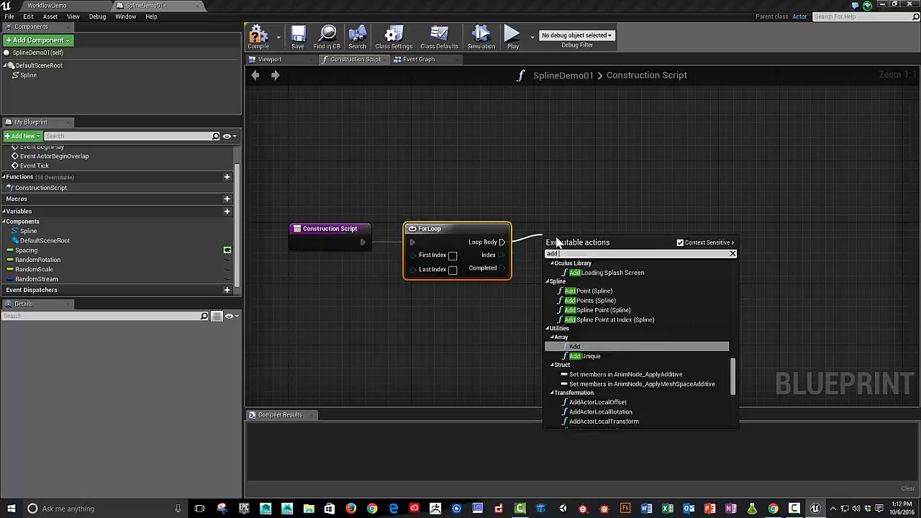
type("mesh")
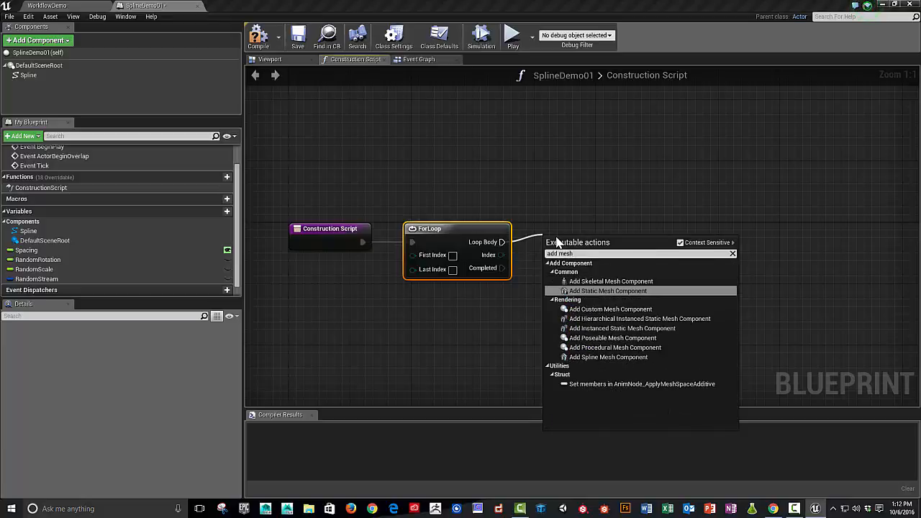
left_click(607, 290)
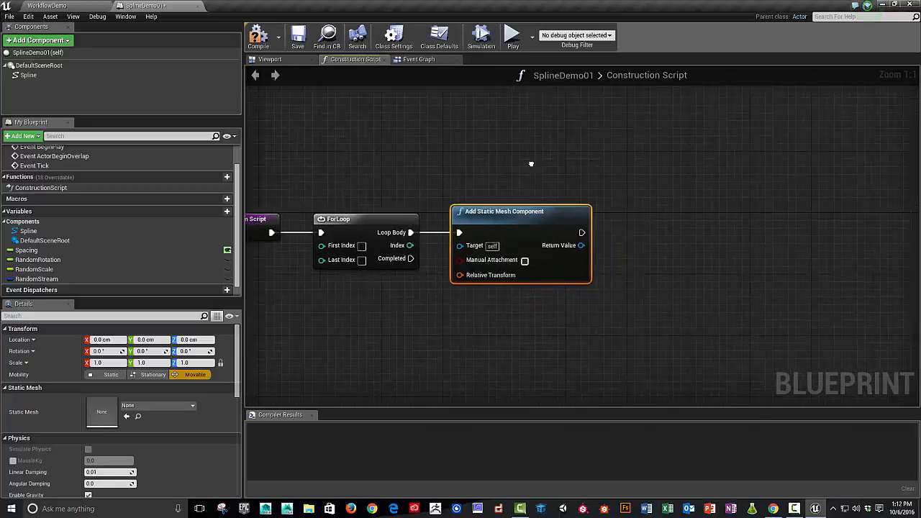
- Extend the chain with Set Static Mesh and Set Material nodes
left_click_drag(582, 246, 583, 229)
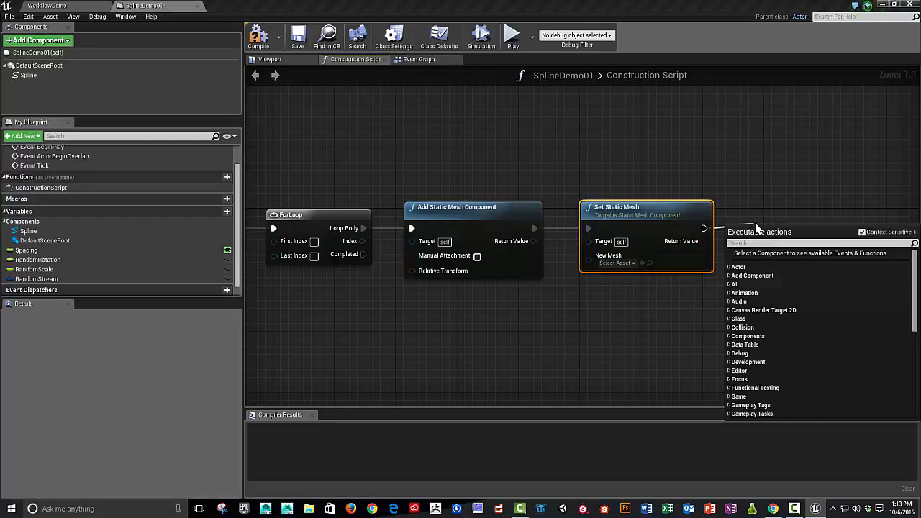
type("set material")
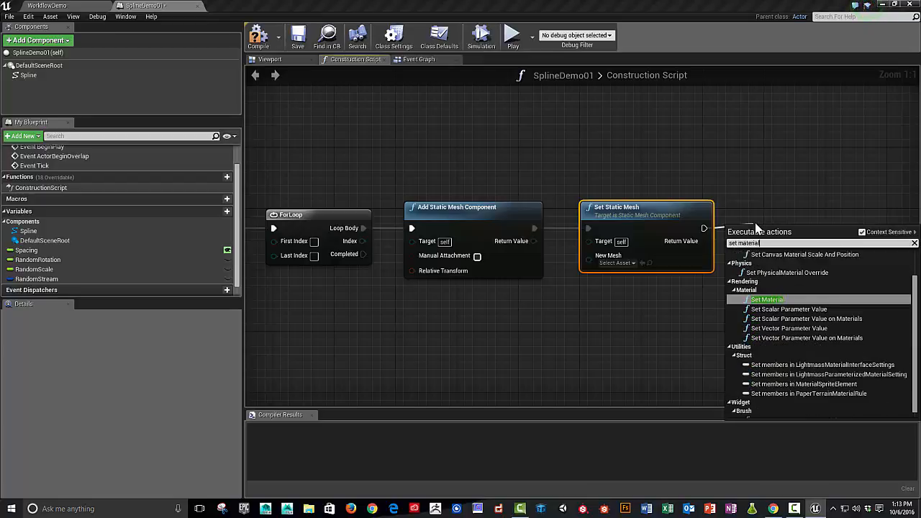
left_click(766, 299)
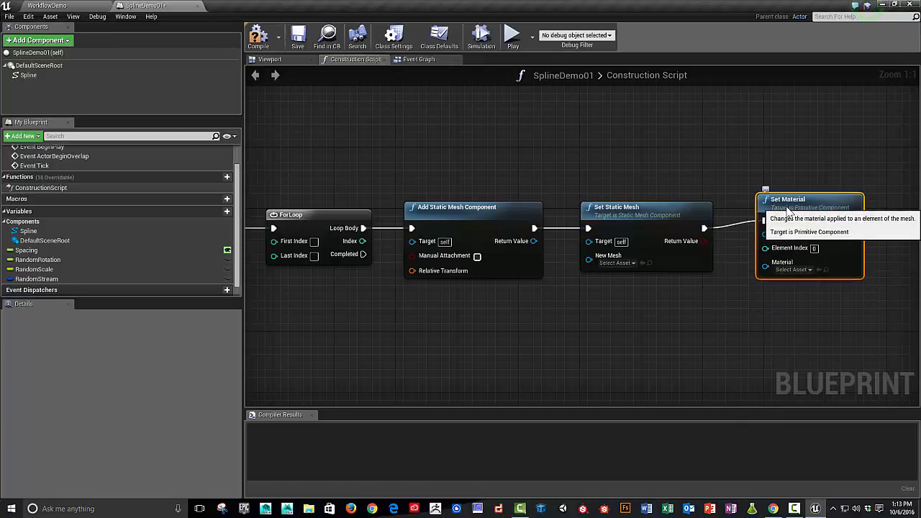
mouse_move(439, 207)
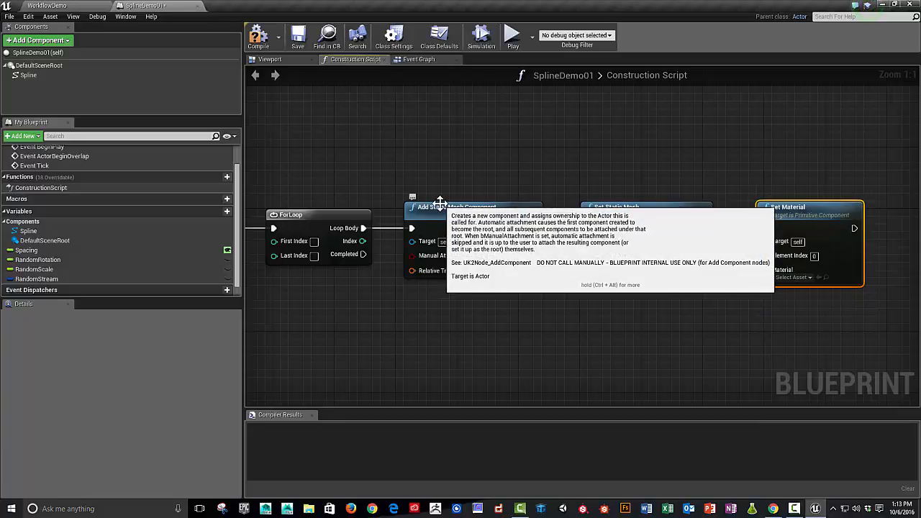
mouse_move(512, 241)
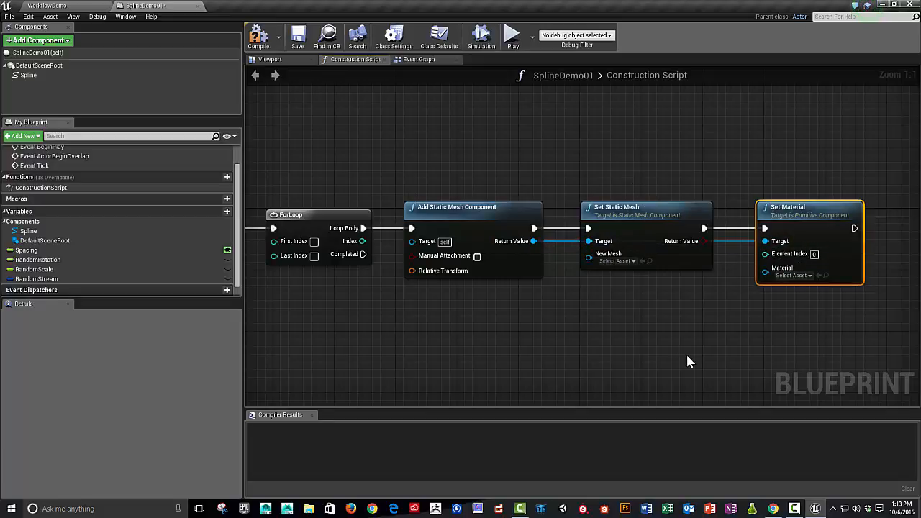
- Assign SM_Rock and M_Rock, and wrap the nodes in a 'Loop and Set Mesh' comment
left_click(617, 260)
type("rock")
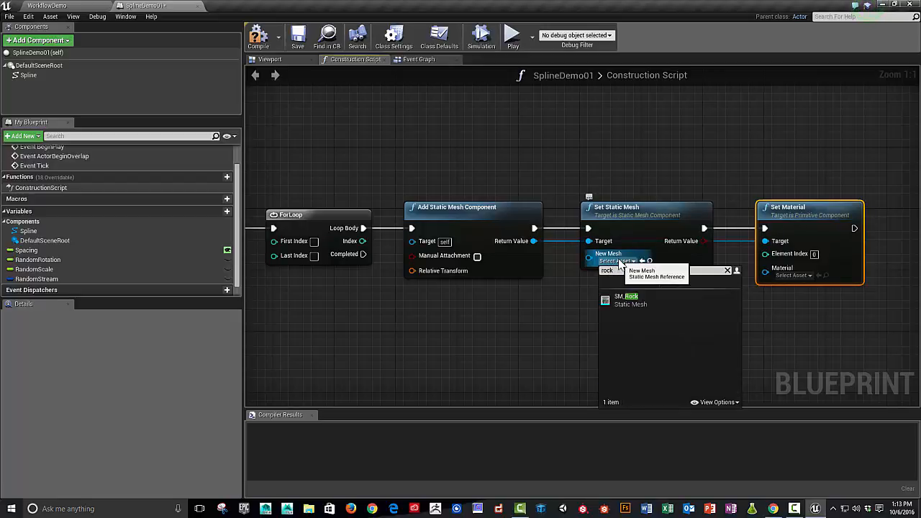
left_click(631, 300)
type("rock")
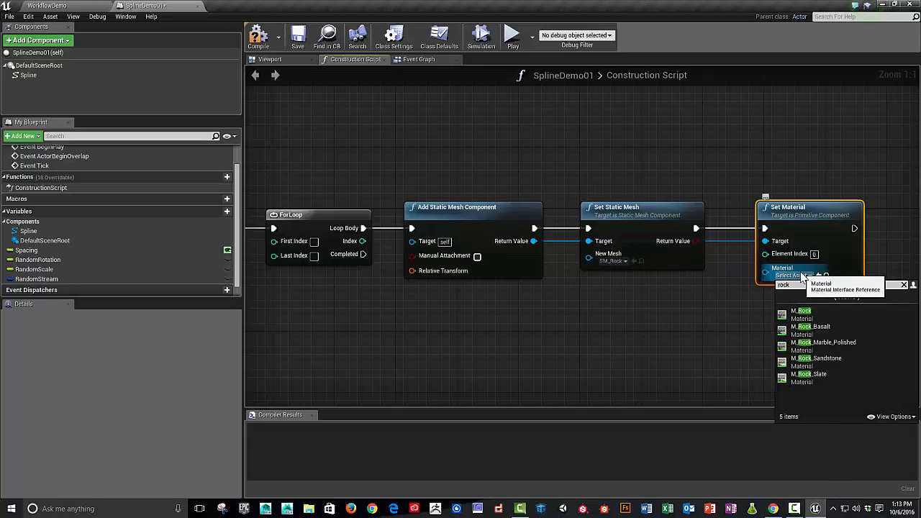
left_click(801, 310)
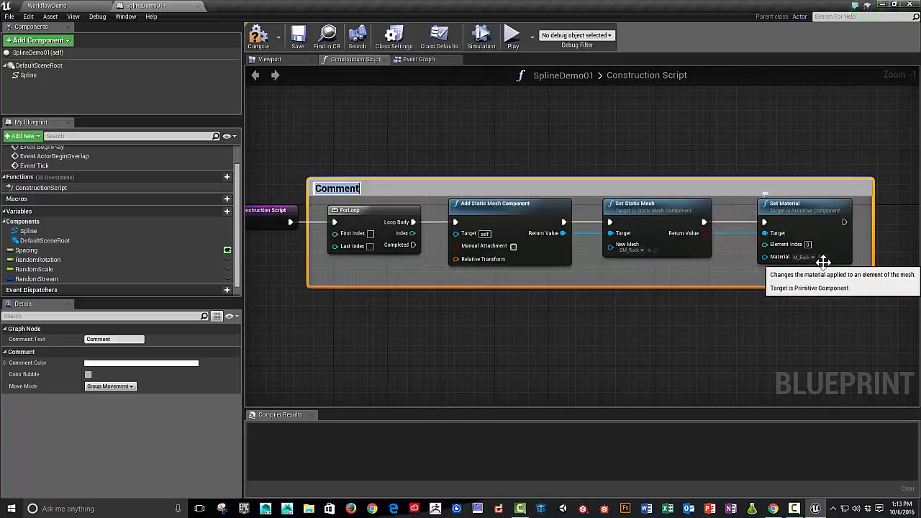
type("Loop and Set")
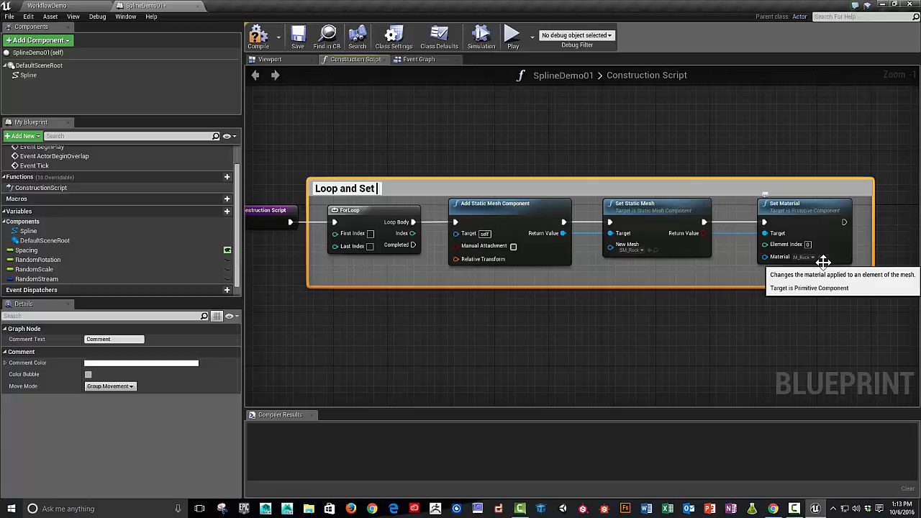
type("Mesh")
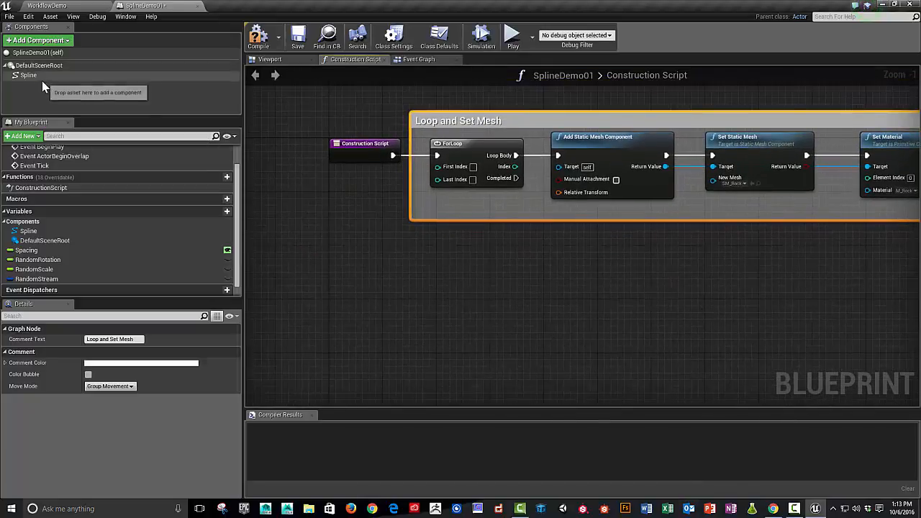
- Place a Spline reference node and add a Get Spline Length node
left_click_drag(28, 231, 370, 293)
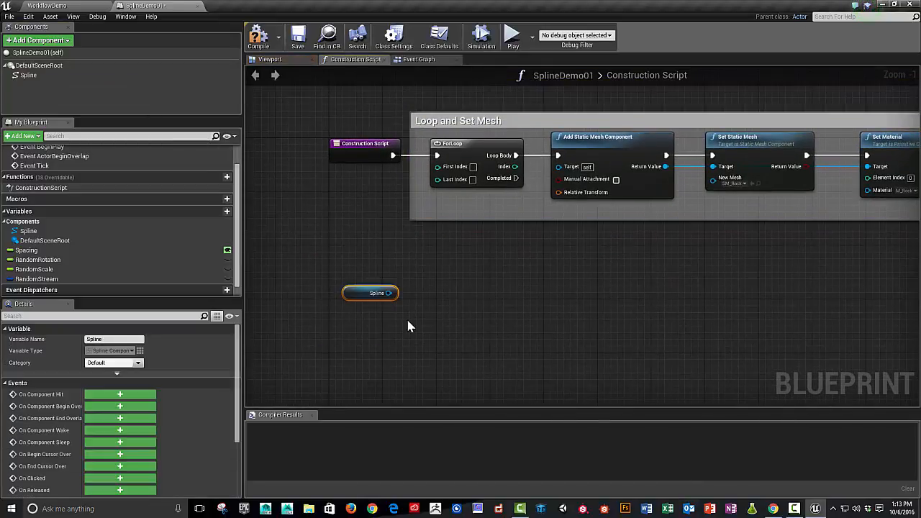
mouse_move(533, 303)
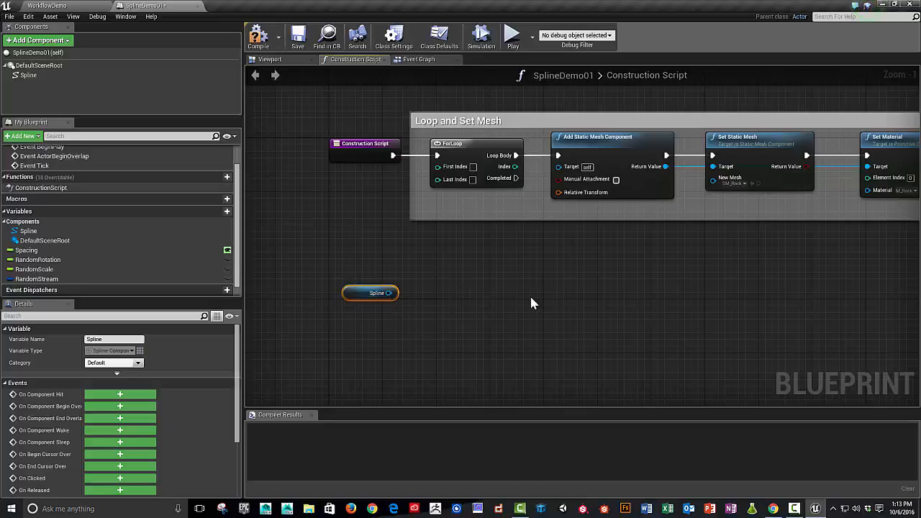
mouse_move(518, 316)
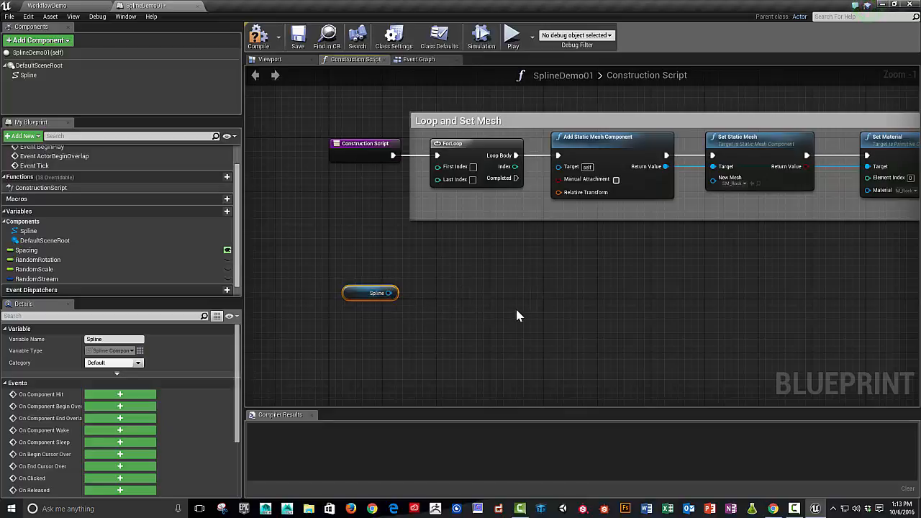
mouse_move(514, 291)
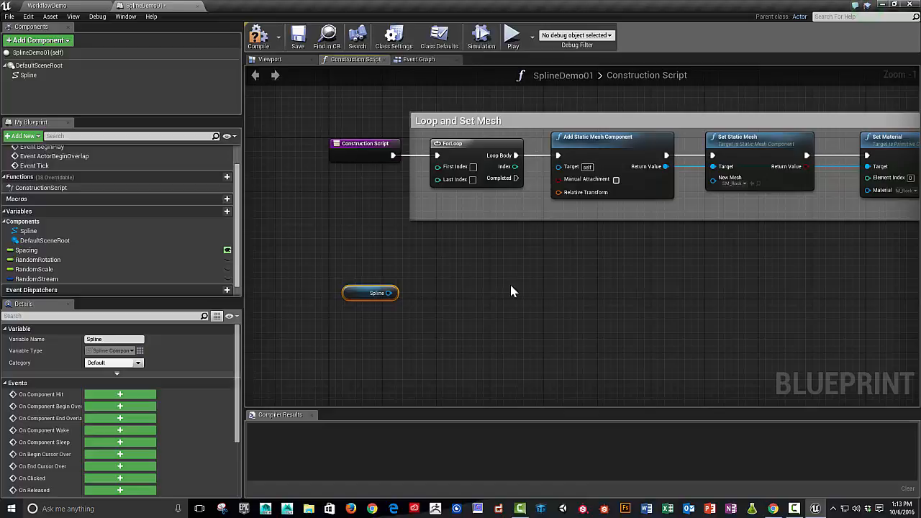
mouse_move(517, 287)
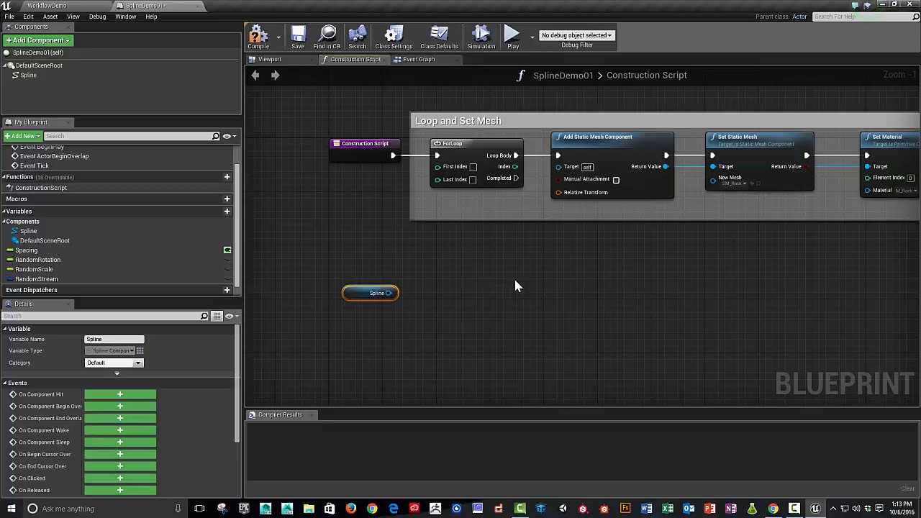
left_click(27, 250)
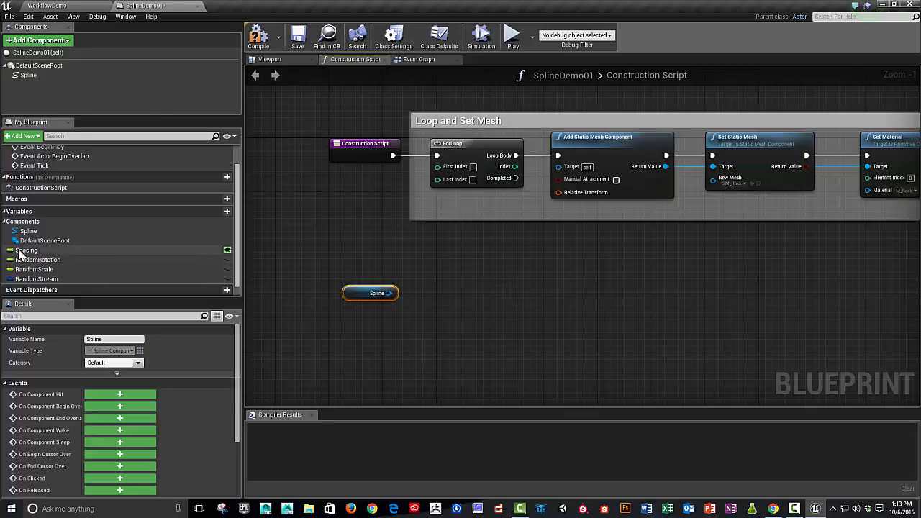
mouse_move(532, 304)
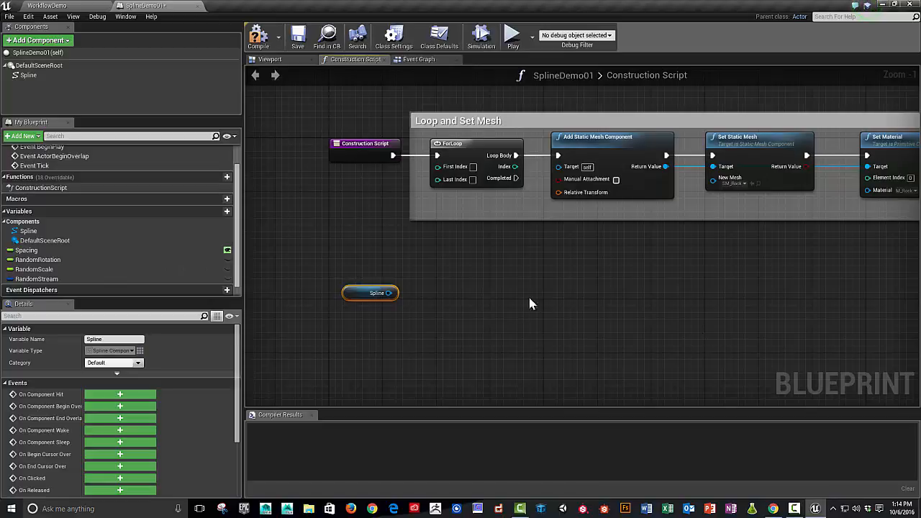
mouse_move(641, 269)
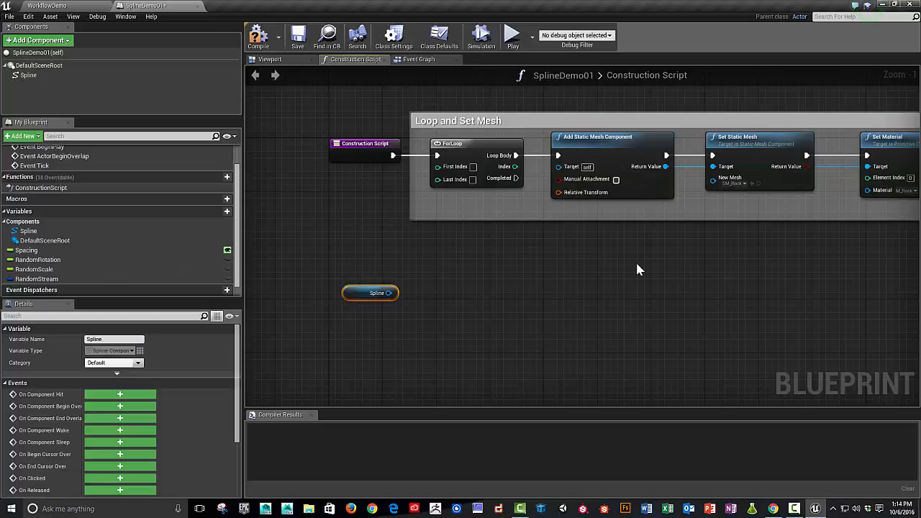
mouse_move(377, 293)
type("len")
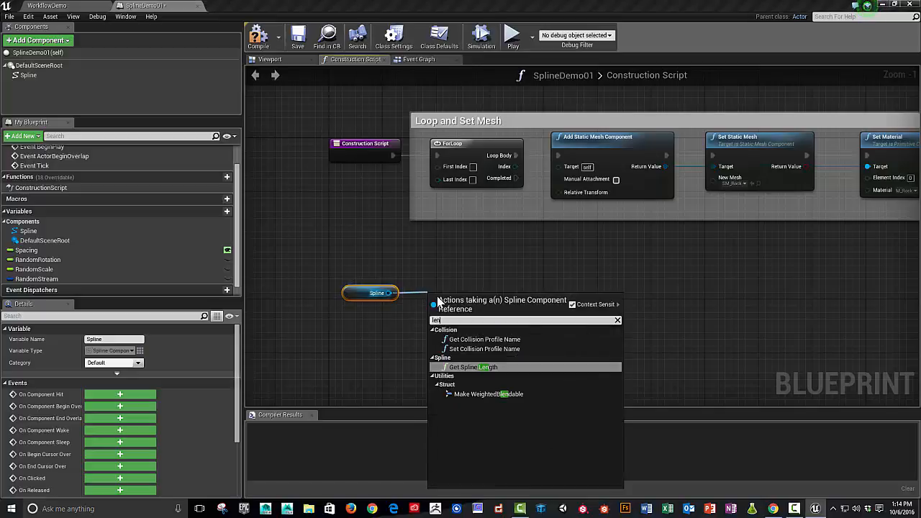
mouse_move(459, 308)
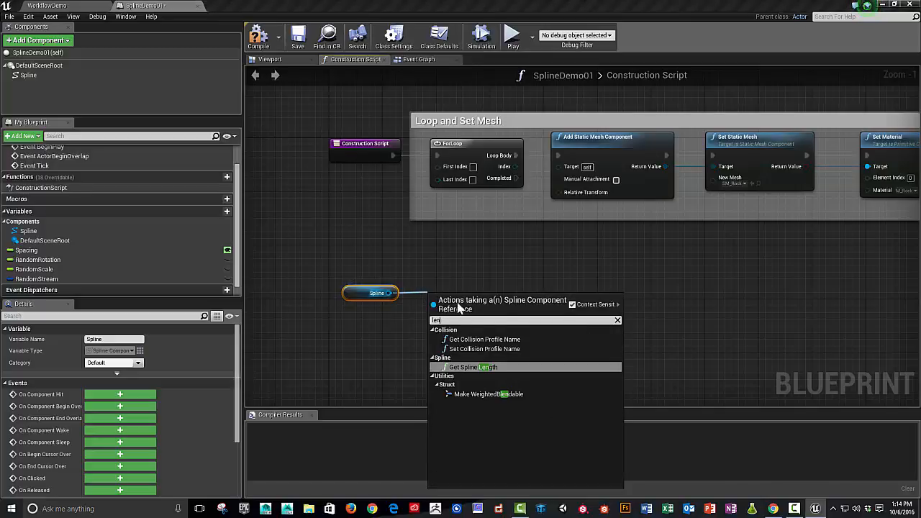
left_click(473, 367)
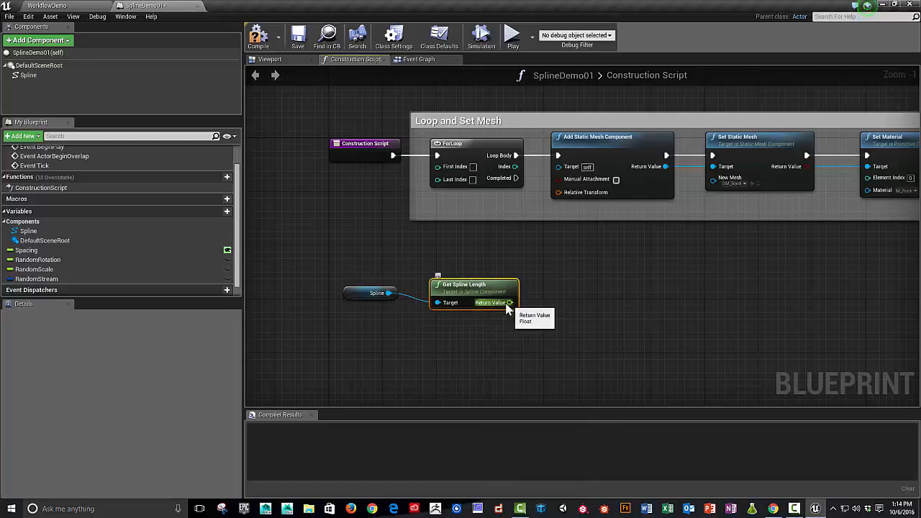
- Divide the spline length by Spacing using a Division node
left_click_drag(510, 303, 554, 305)
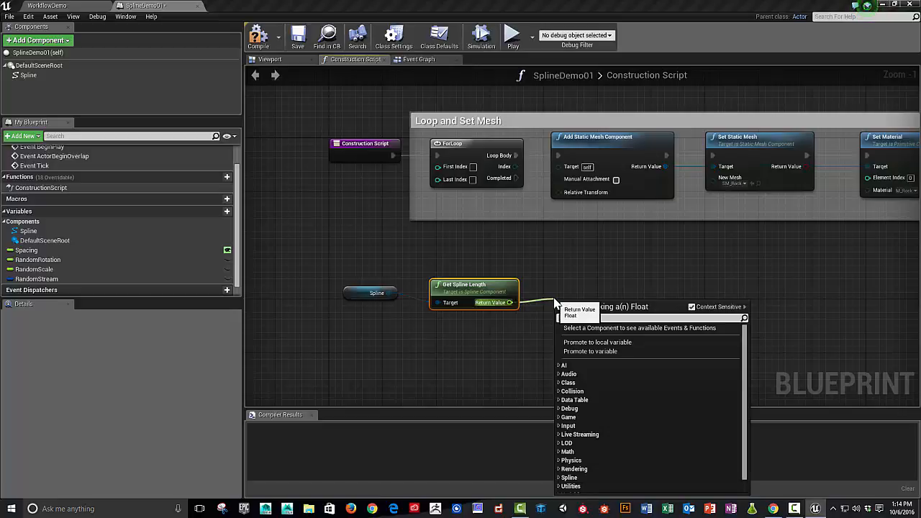
type("divi")
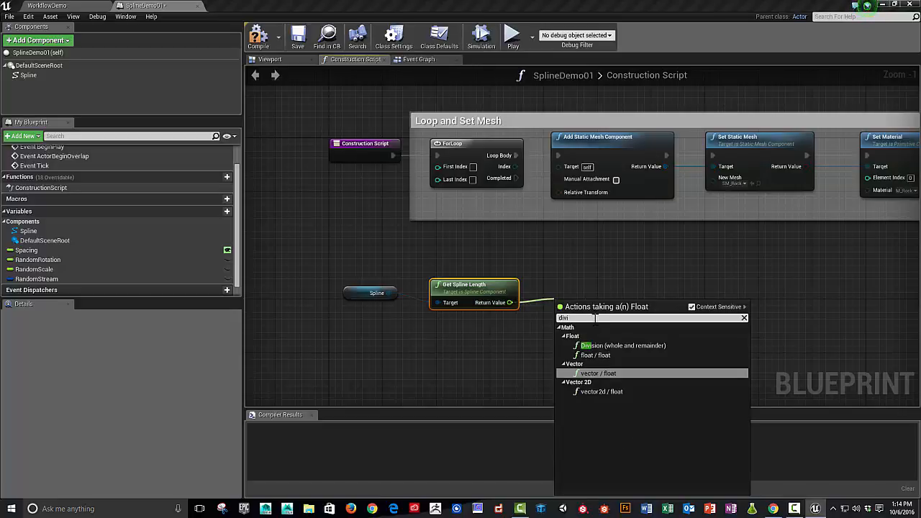
left_click(623, 345)
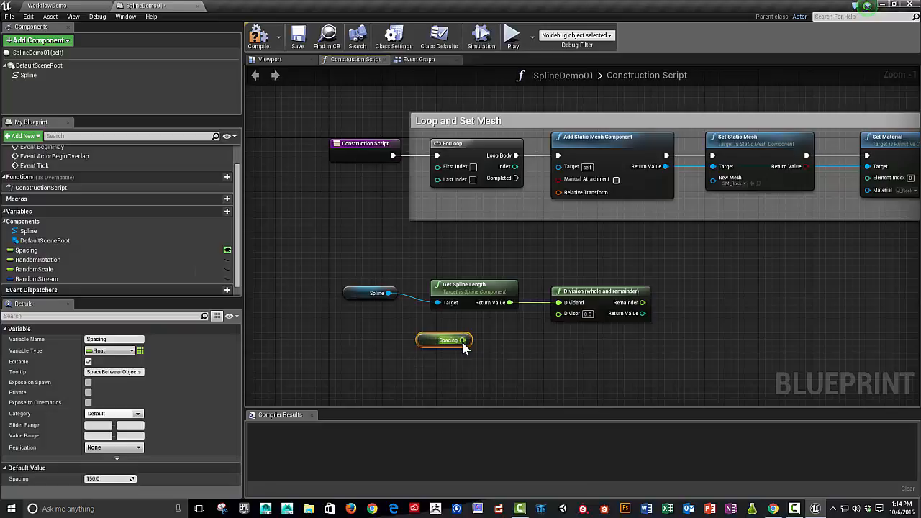
left_click_drag(465, 340, 559, 313)
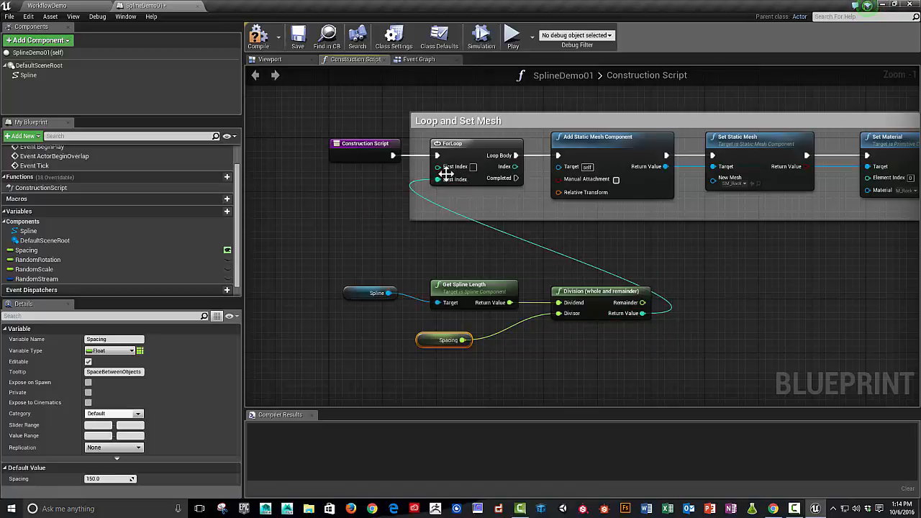
mouse_move(450, 179)
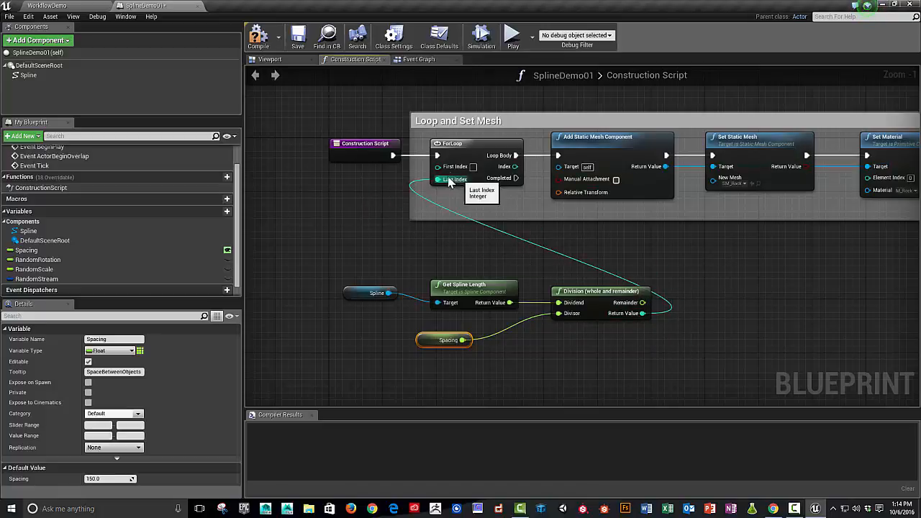
mouse_move(385, 185)
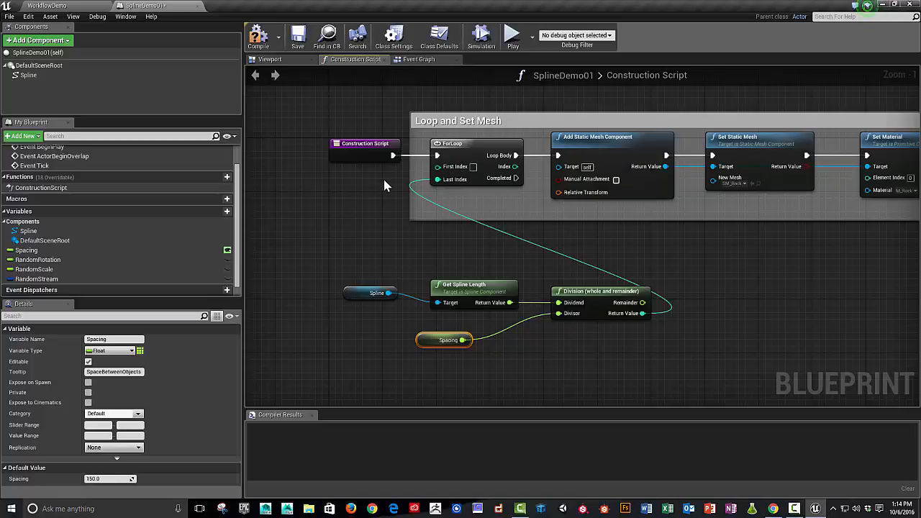
mouse_move(590, 263)
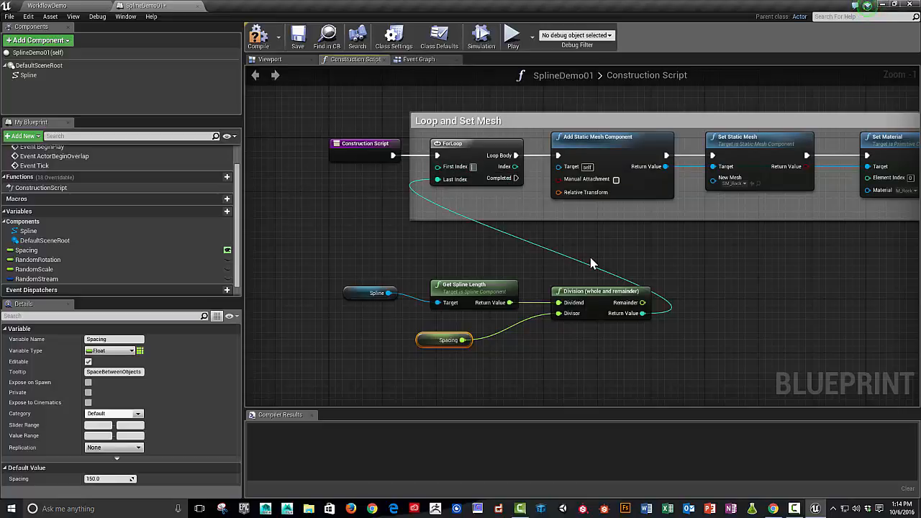
mouse_move(557, 277)
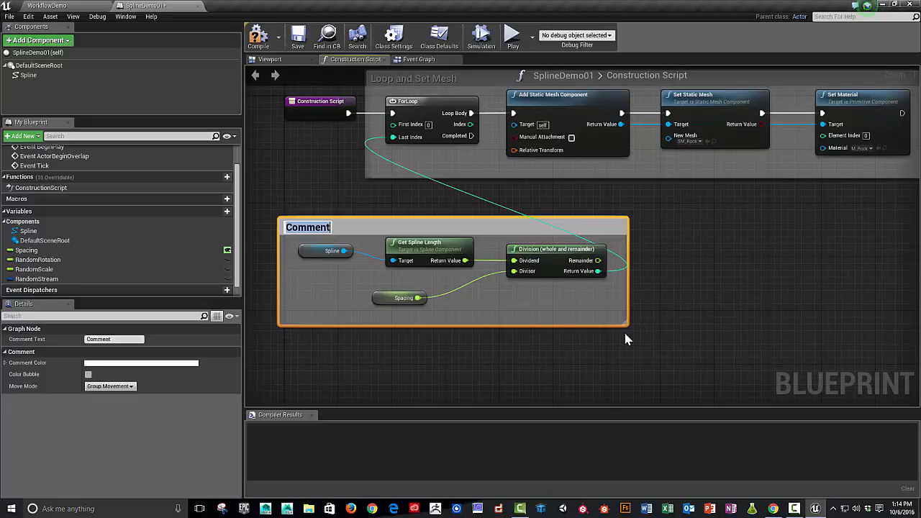
- Title the comment around the spline length division nodes 'Spline Math Divide'
type("Spline Math Divide")
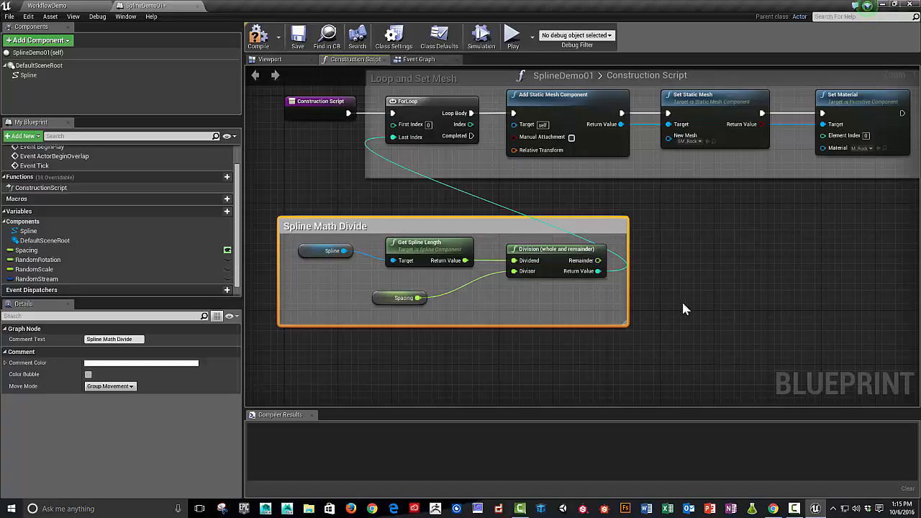
scroll("down", 3)
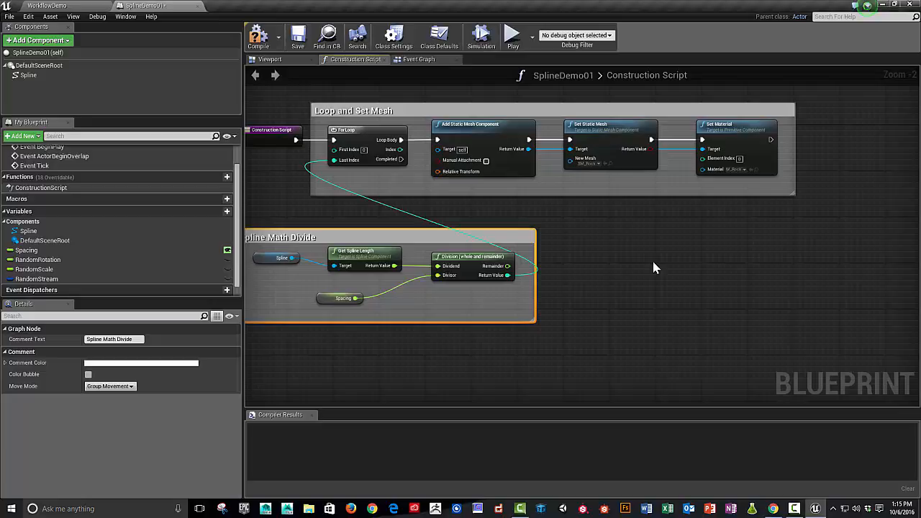
mouse_move(591, 232)
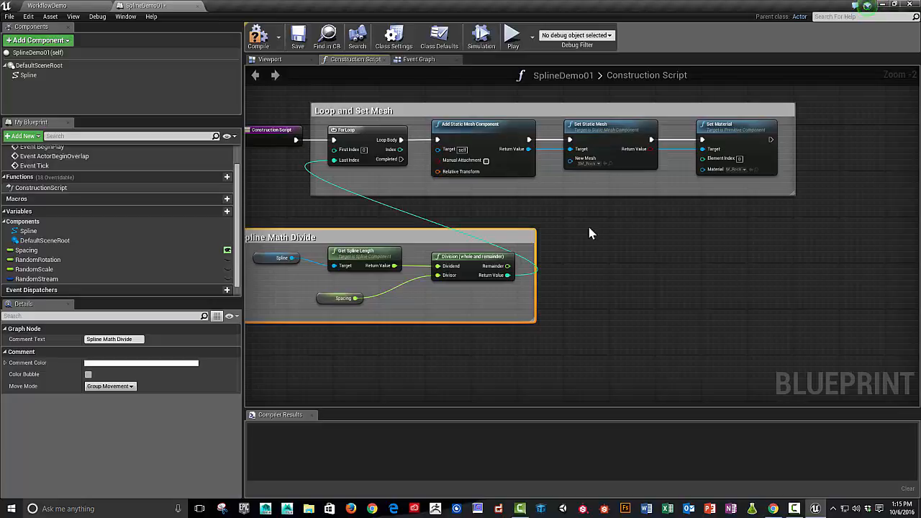
mouse_move(59, 85)
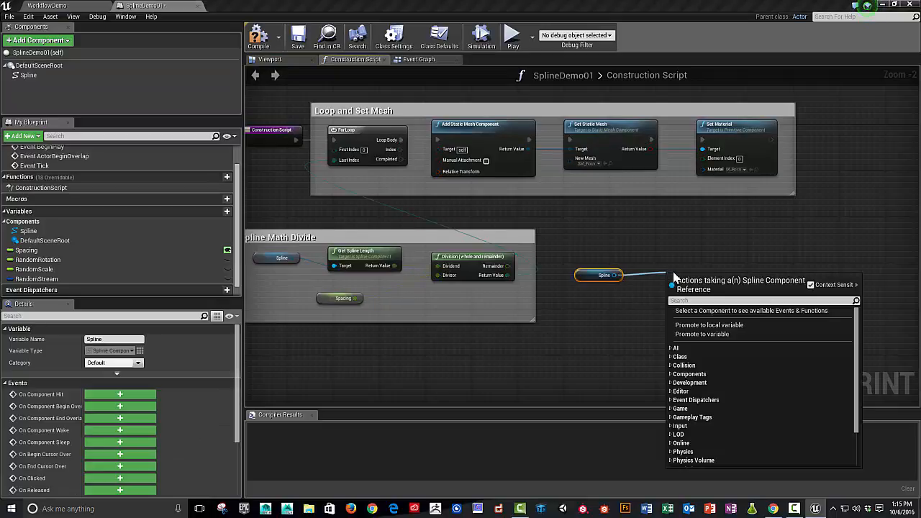
- Add a Get Location at Distance Along Spline node from the Spline reference, set to World space
type("distance an")
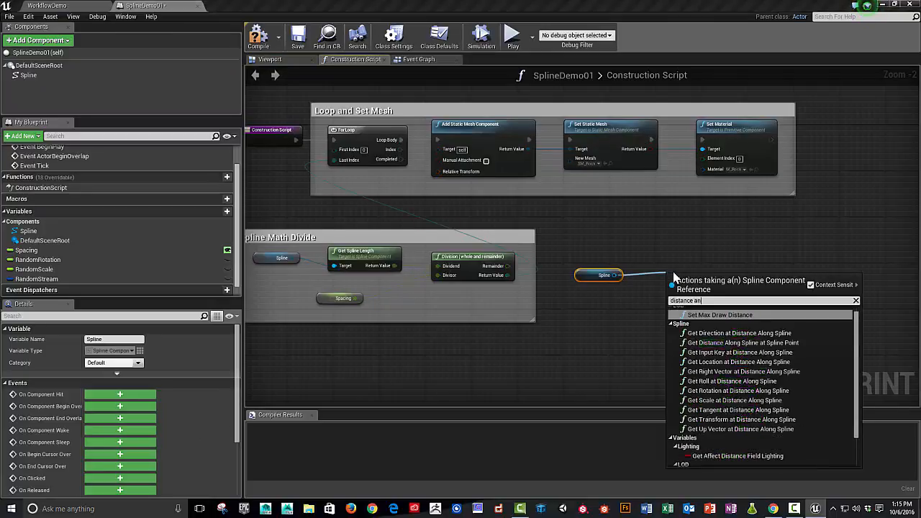
type("locati")
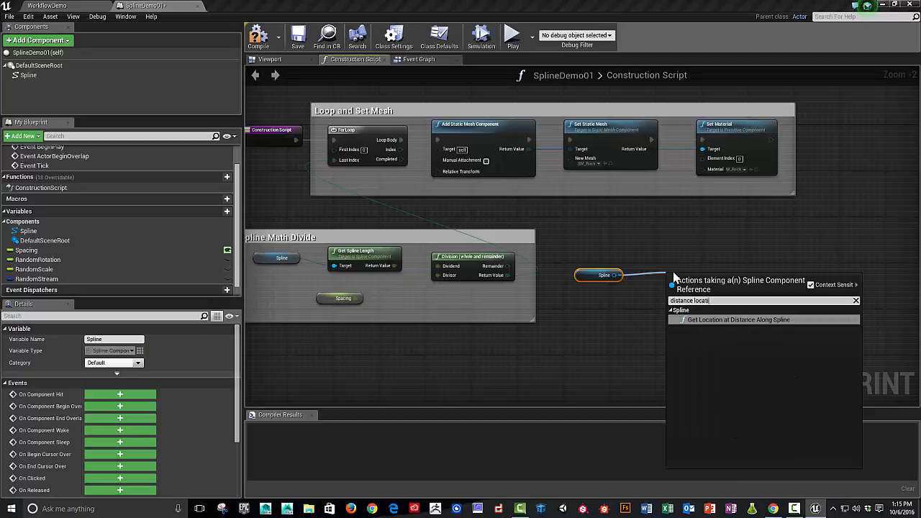
mouse_move(737, 320)
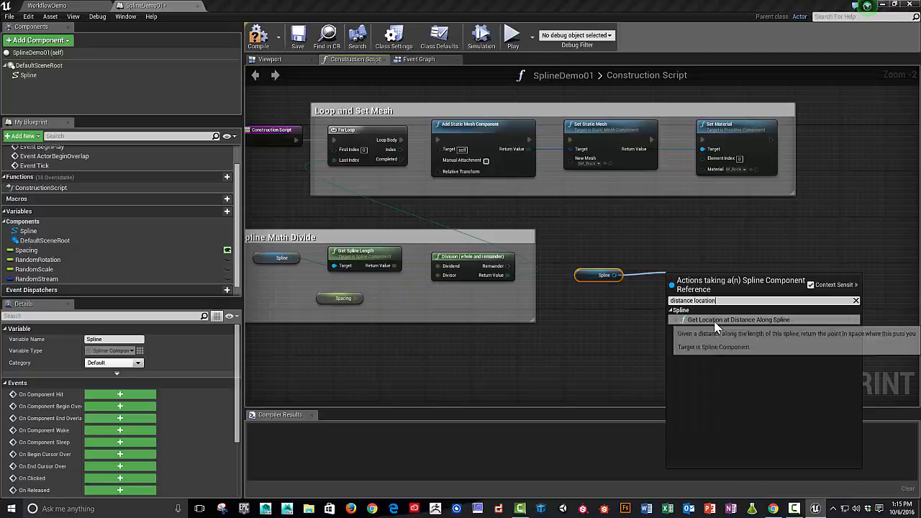
left_click(738, 319)
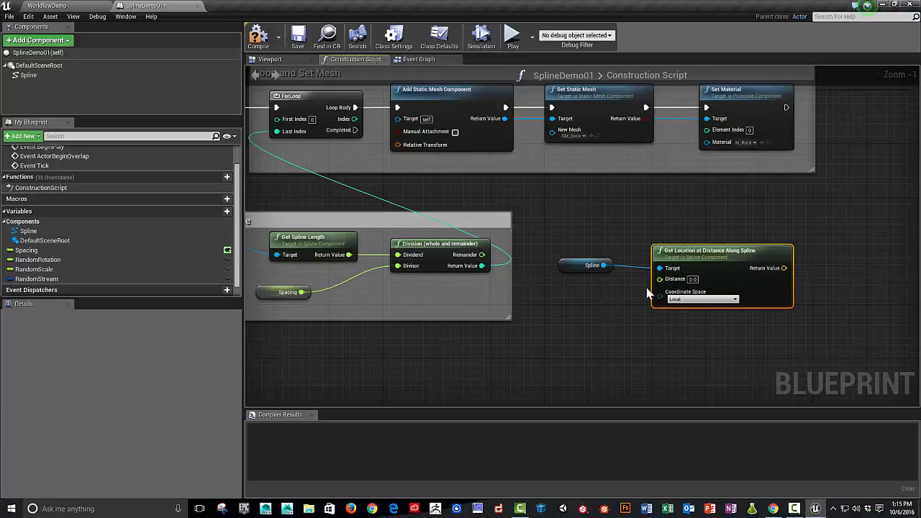
left_click(702, 299)
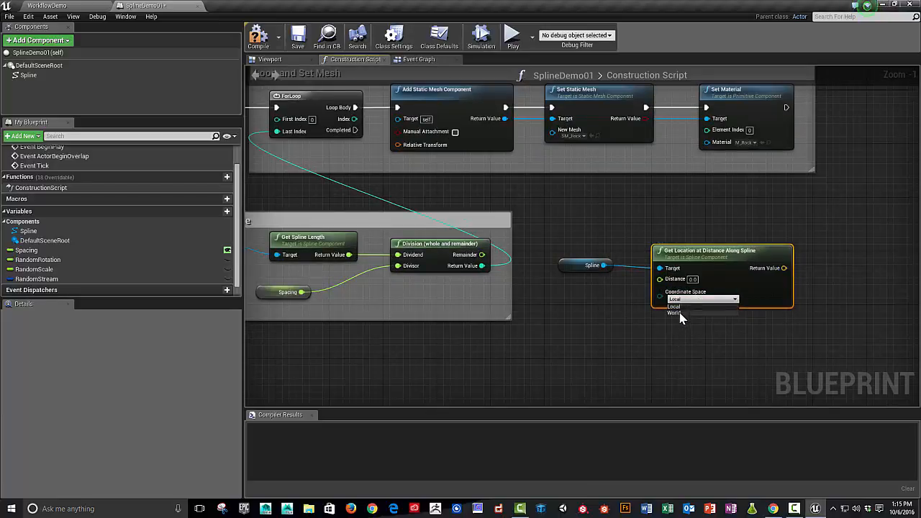
left_click(673, 313)
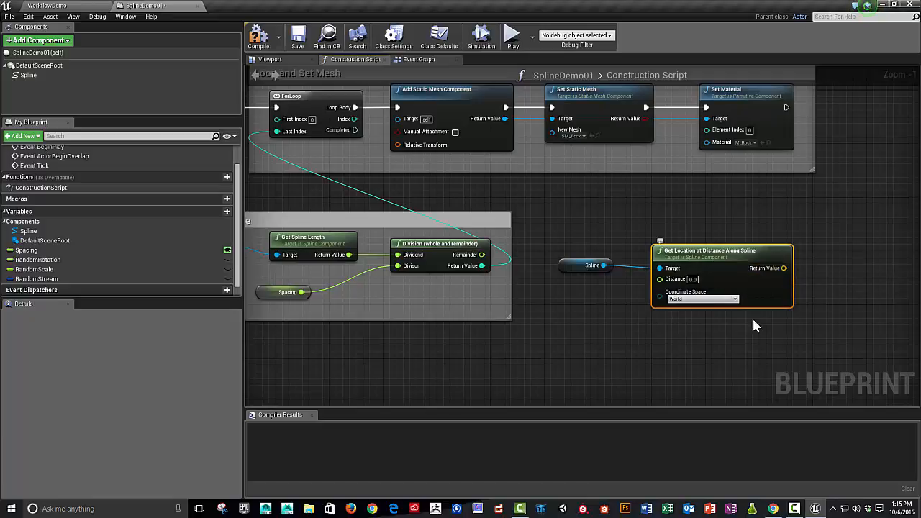
mouse_move(522, 324)
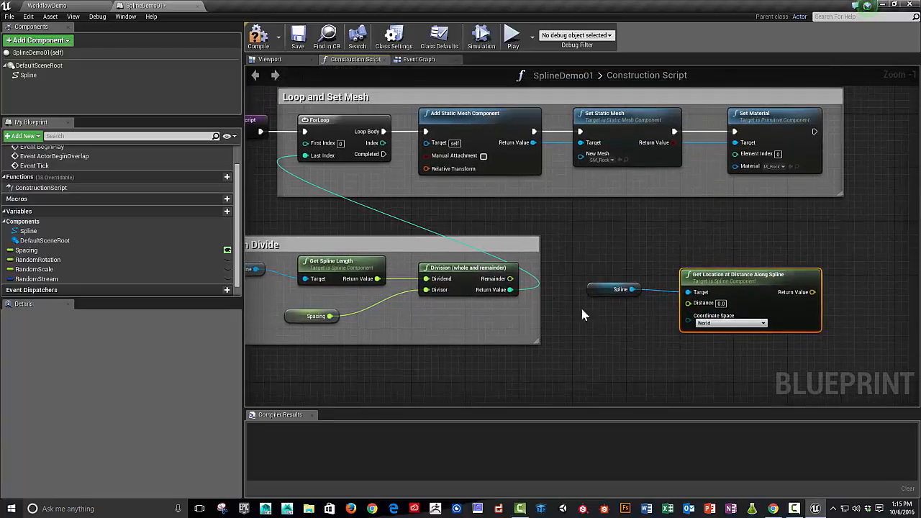
mouse_move(56, 260)
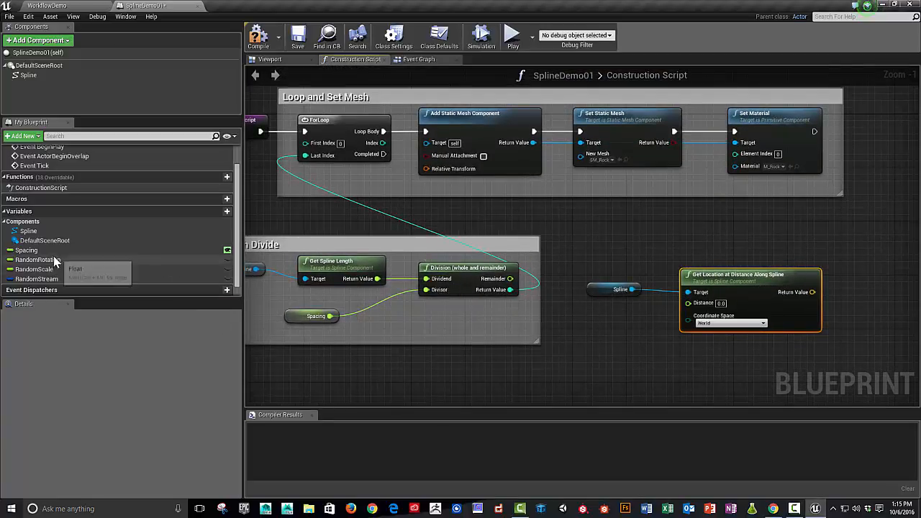
left_click(27, 250)
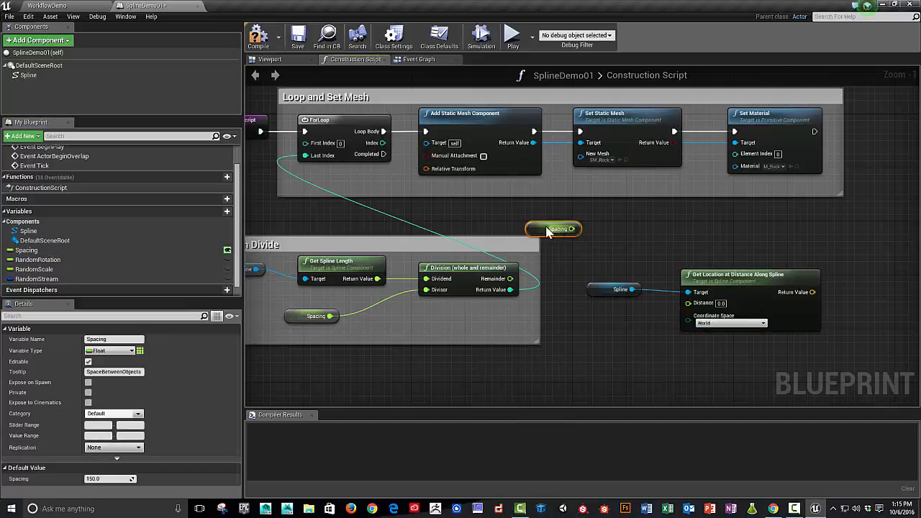
- Place a Spacing getter and feed Spacing times Loop Index into the Distance input
left_click_drag(571, 229, 601, 239)
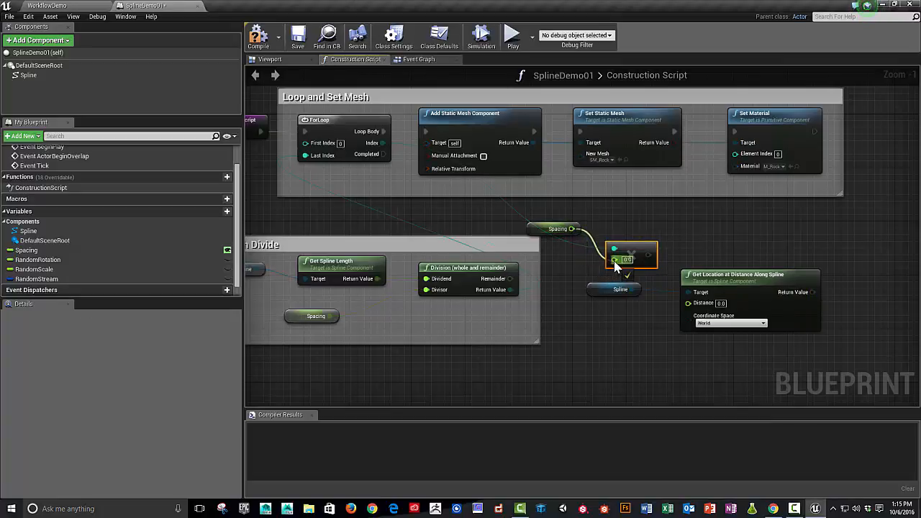
mouse_move(358, 147)
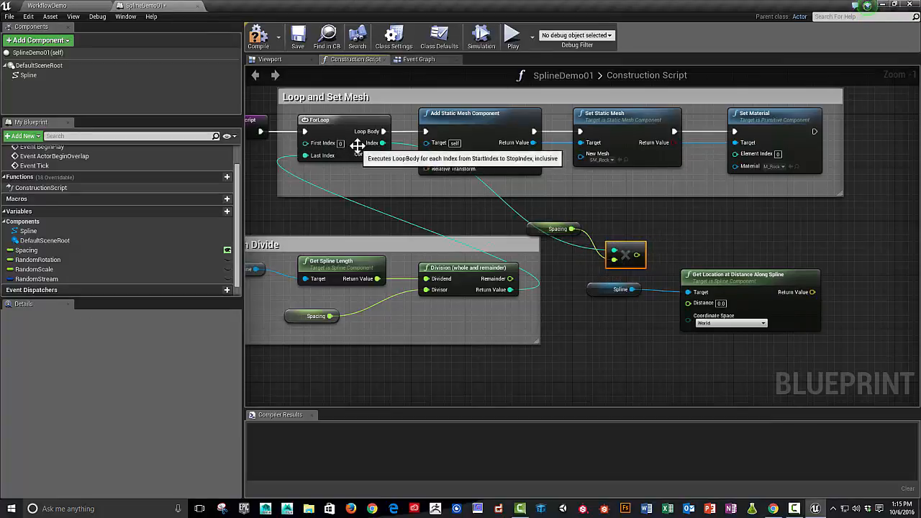
mouse_move(637, 259)
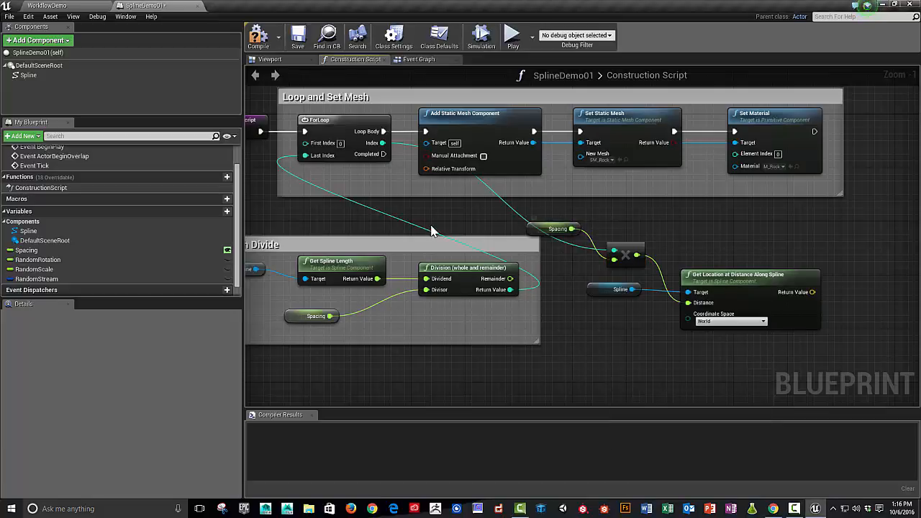
mouse_move(417, 166)
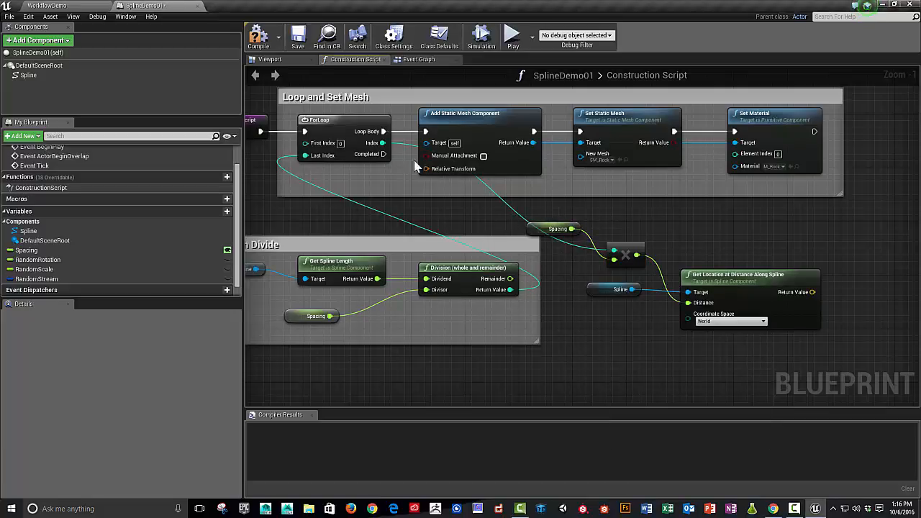
mouse_move(709, 276)
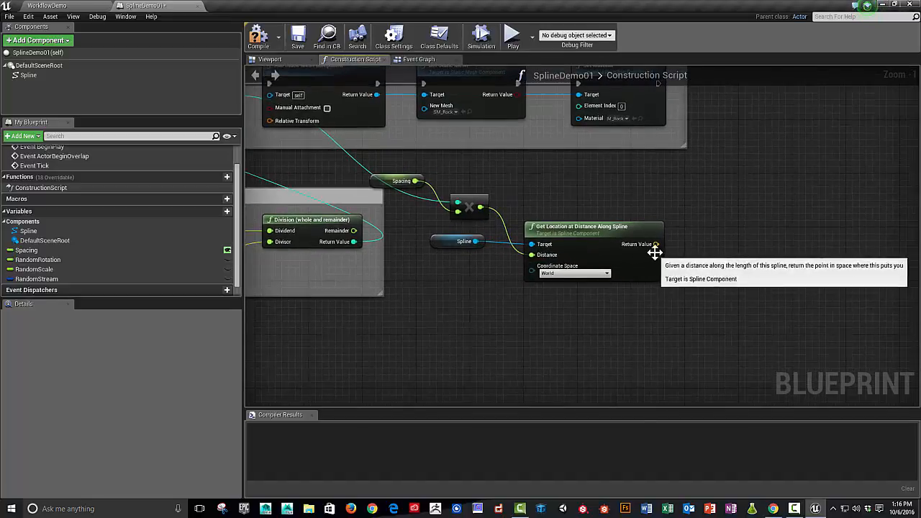
left_click_drag(655, 244, 710, 250)
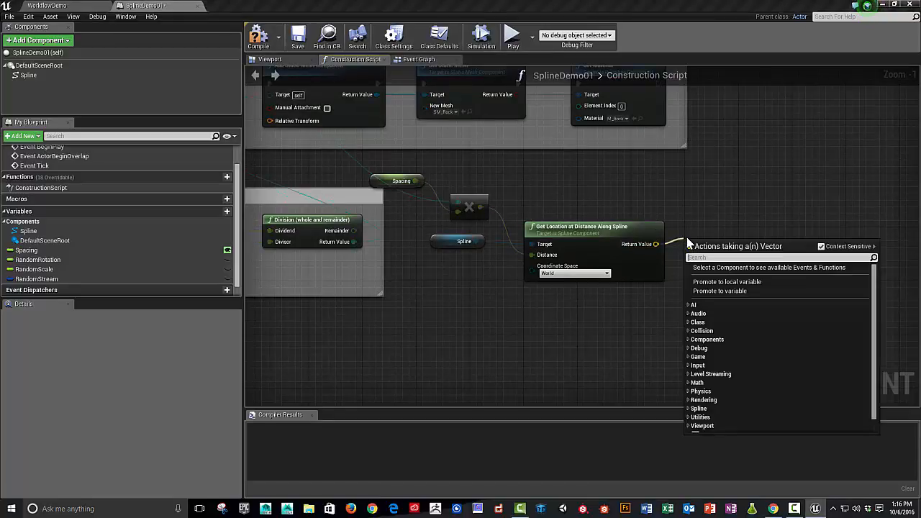
- Add a Make Transform from the spline location and wire it to Relative Transform
type("transfo")
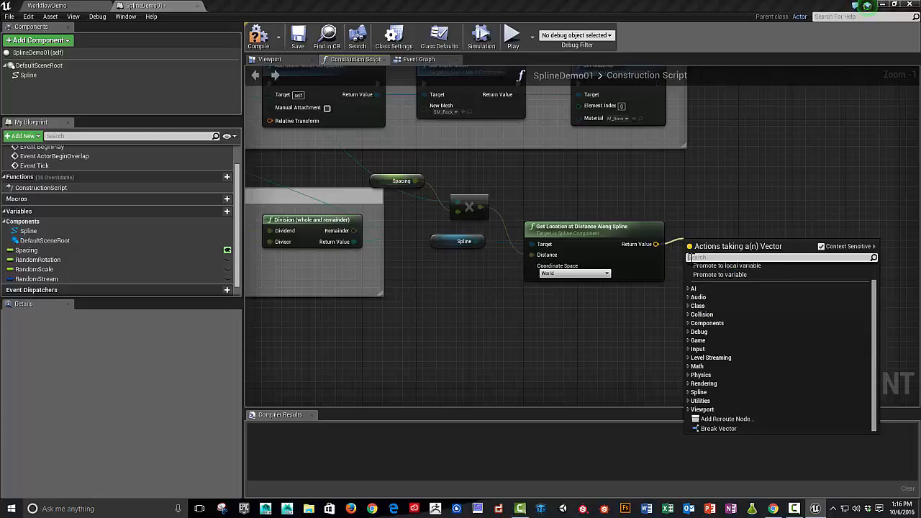
type("Maker")
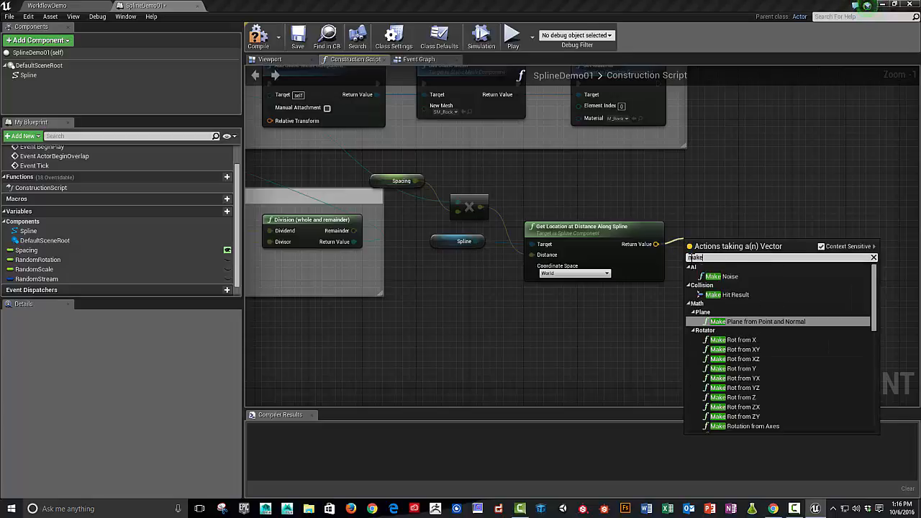
type("make tran")
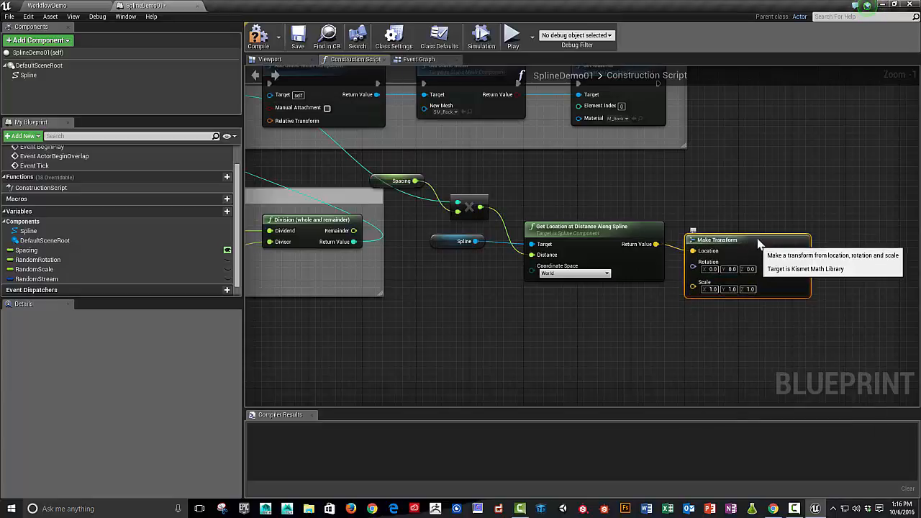
mouse_move(635, 252)
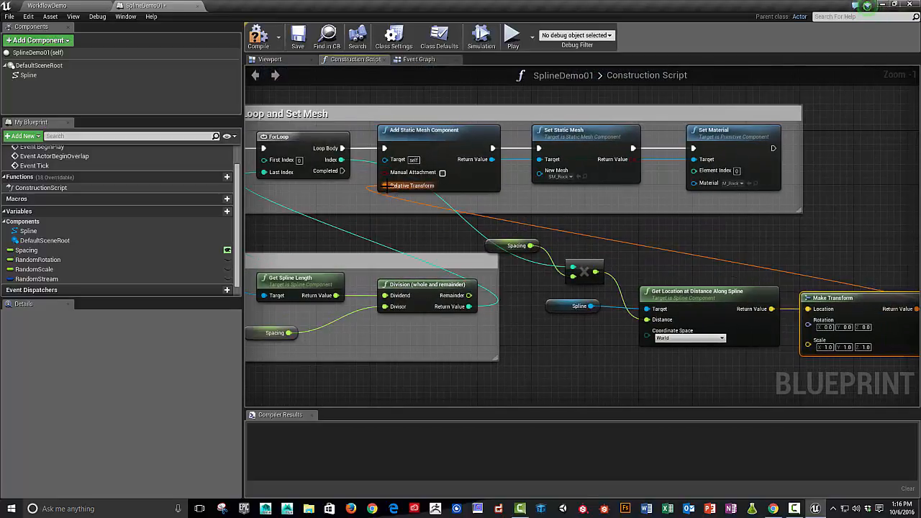
scroll("down", 3)
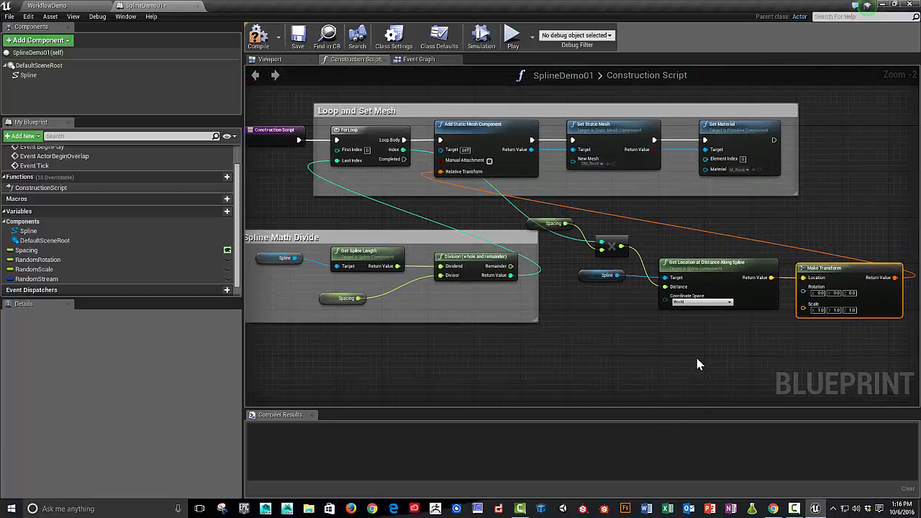
scroll("down", 3)
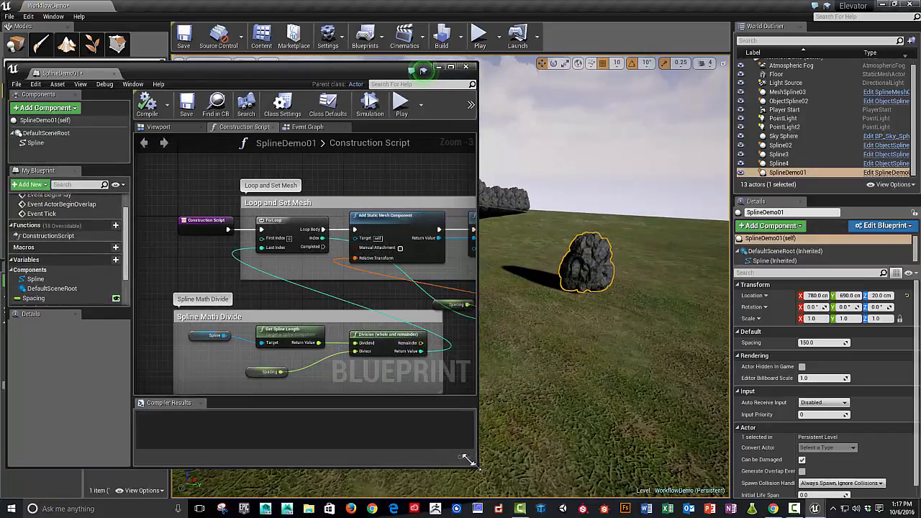
mouse_move(398, 248)
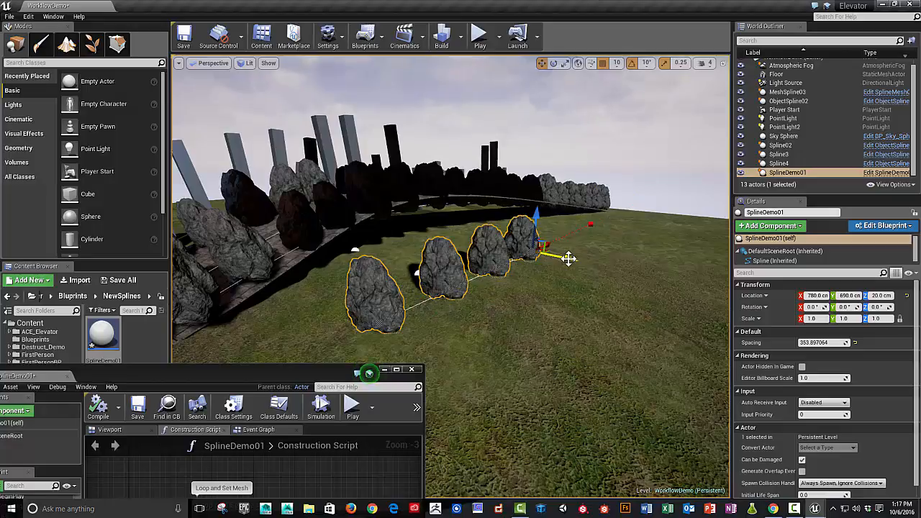
- Drag a spline point to lengthen SplineDemo01 so more rocks spawn, then maximize the Blueprint editor
left_click_drag(569, 259, 648, 270)
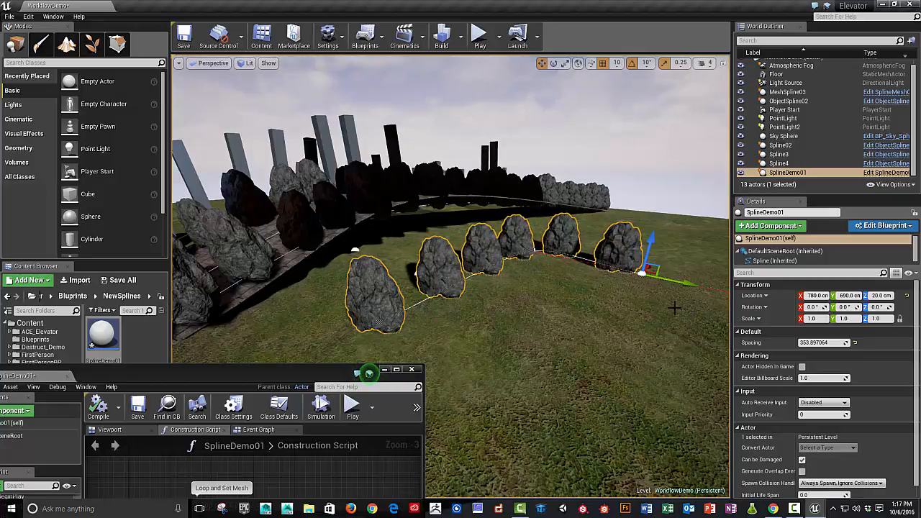
mouse_move(301, 375)
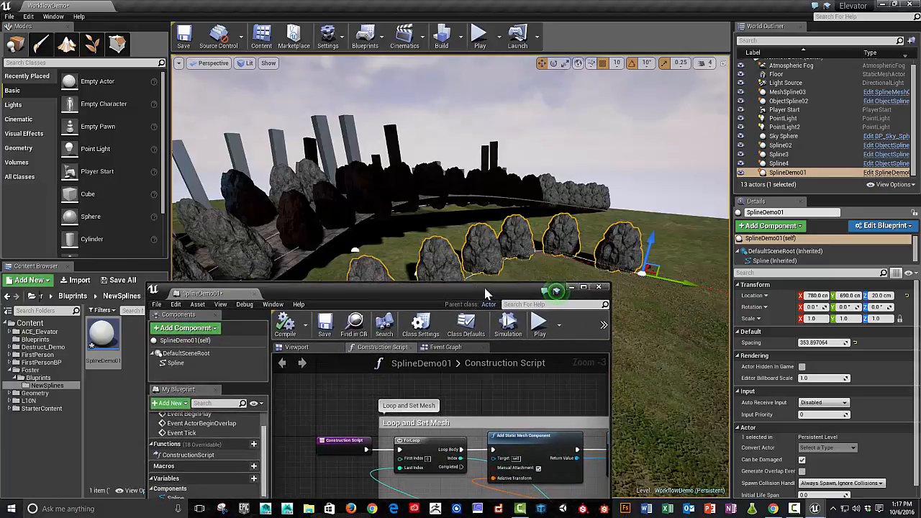
left_click(585, 292)
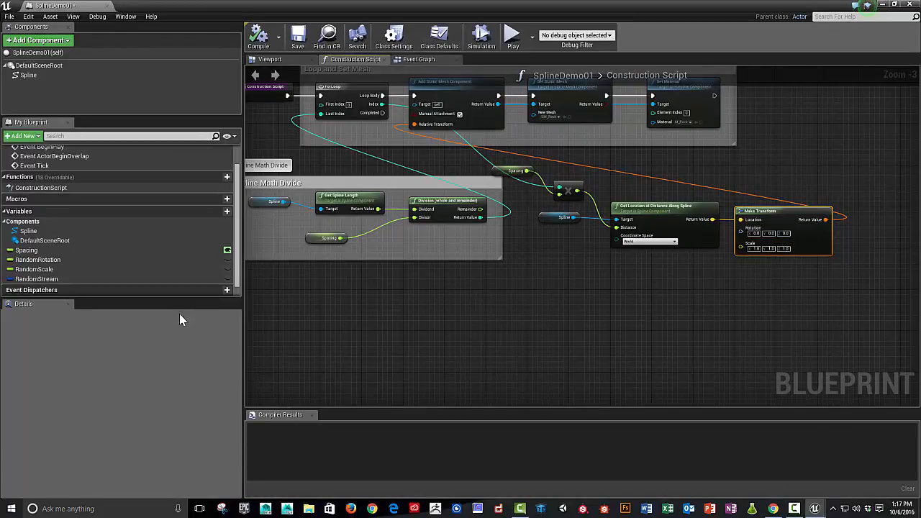
- Place RandomRotation and RandomStream getters and add a Random Integer in Range from Stream node
left_click(38, 260)
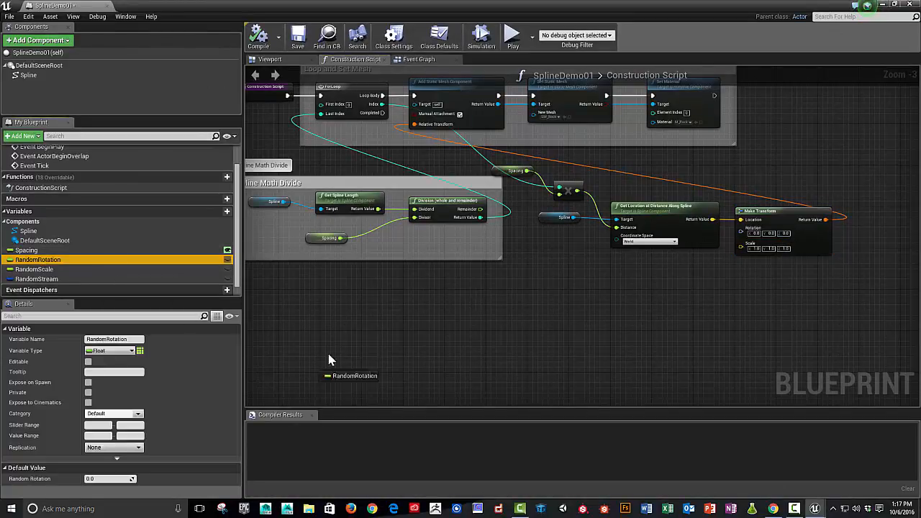
left_click_drag(38, 260, 391, 336)
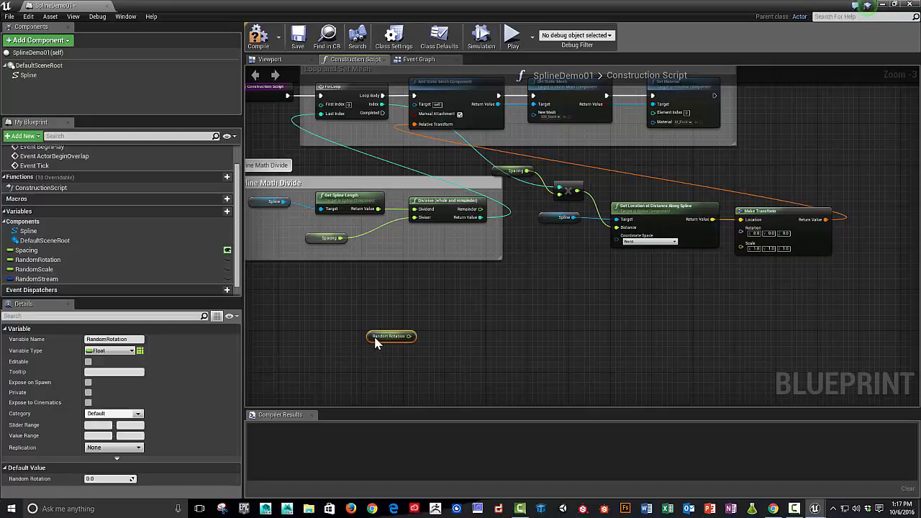
left_click(37, 279)
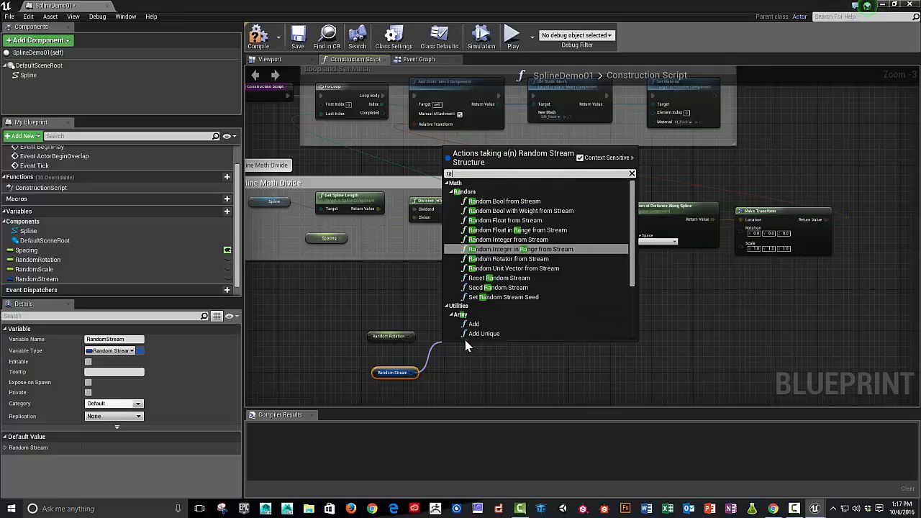
type("random in")
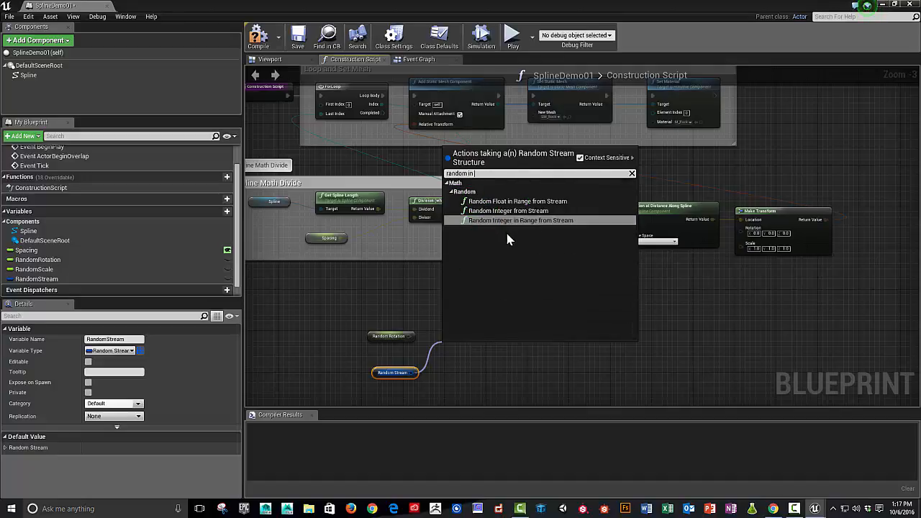
left_click(520, 220)
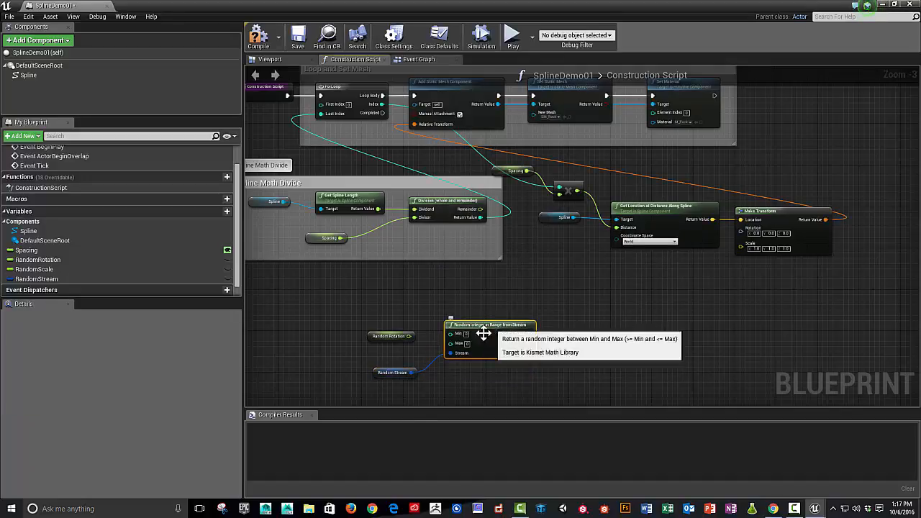
mouse_move(450, 364)
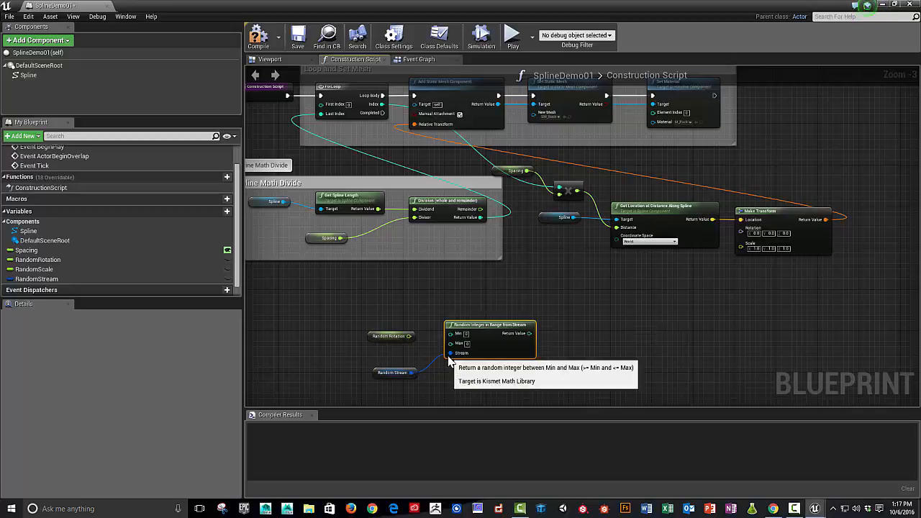
mouse_move(442, 349)
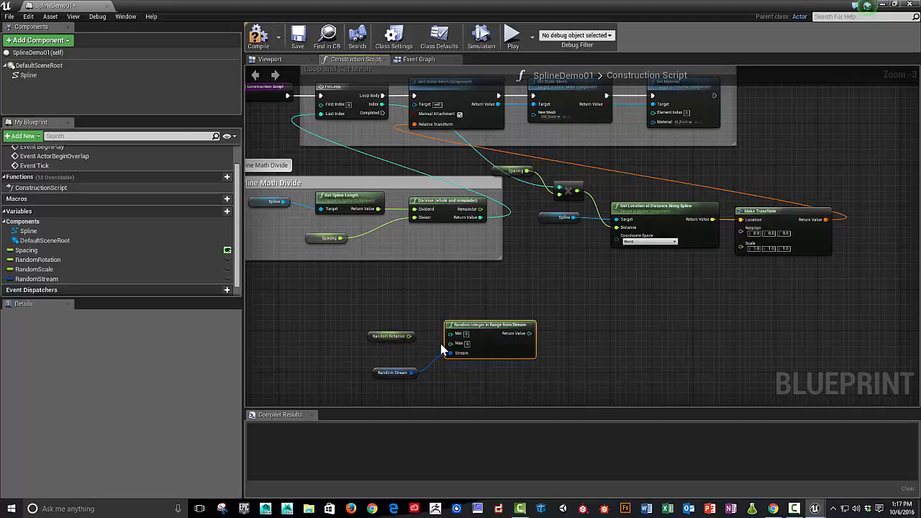
mouse_move(568, 387)
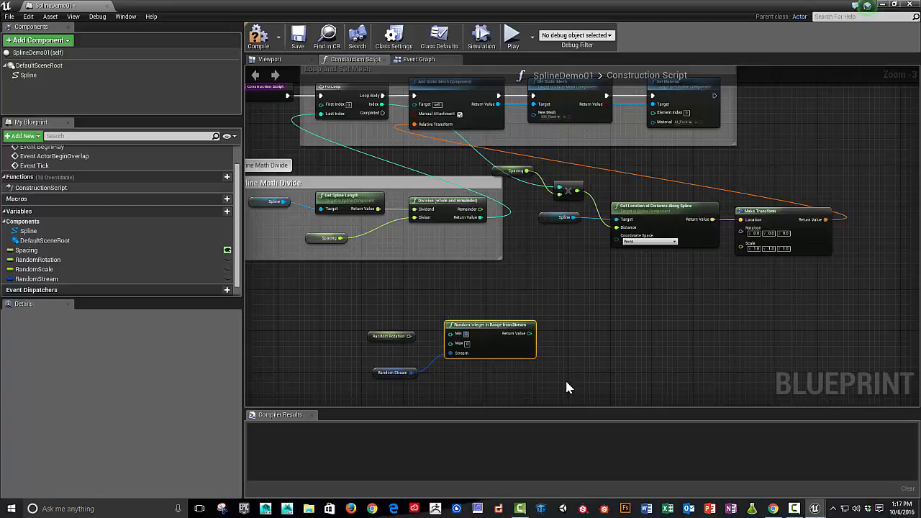
mouse_move(389, 336)
type("-15")
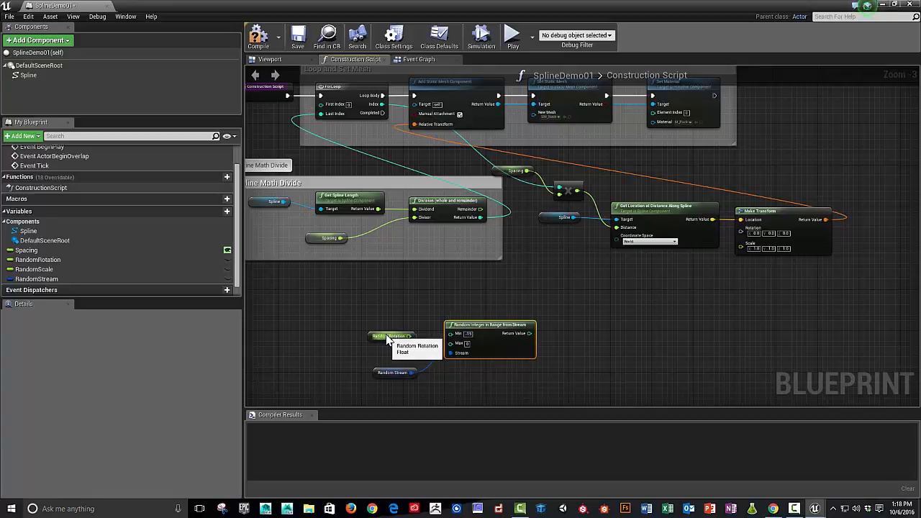
- Add a Random Float in Range from Stream node and select RandomRotation to edit its default
left_click(391, 336)
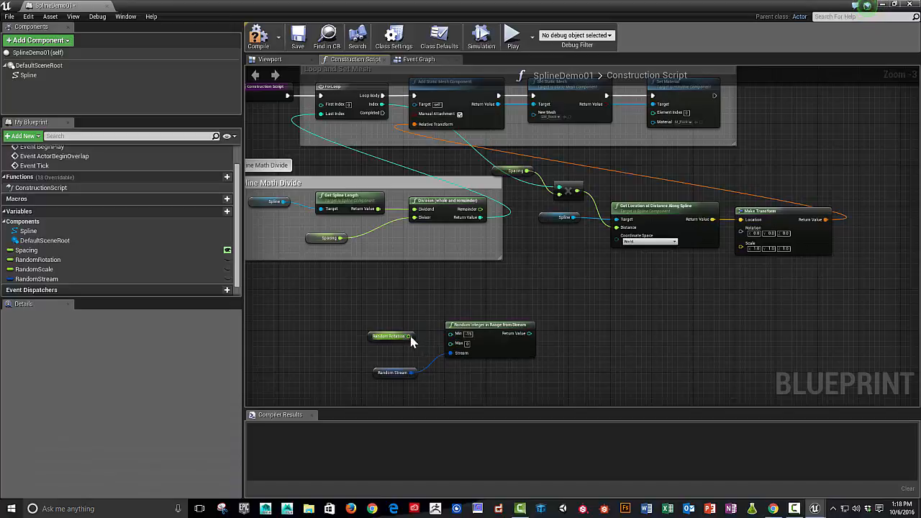
mouse_move(485, 358)
type("random floa")
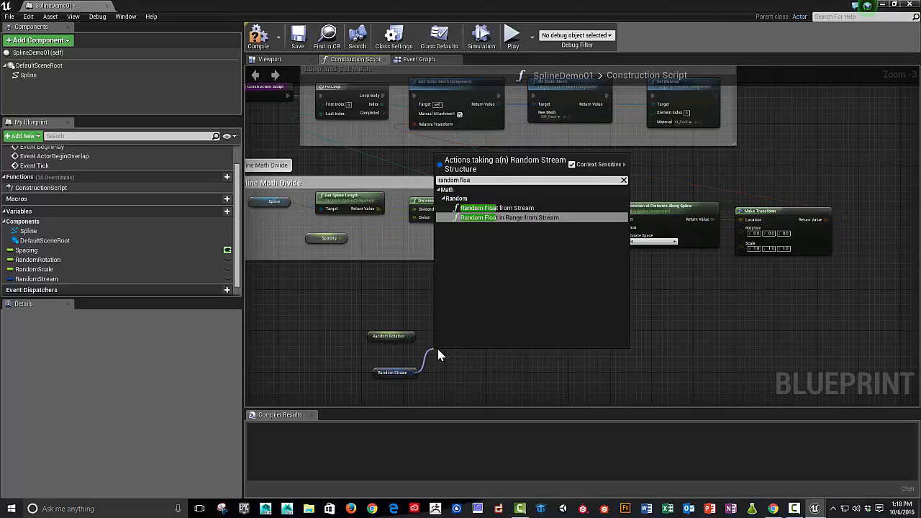
left_click(510, 218)
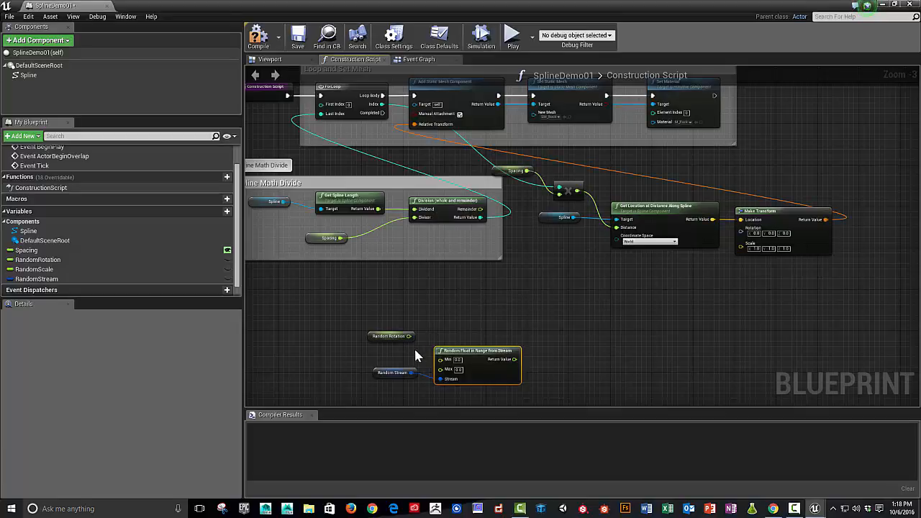
mouse_move(502, 378)
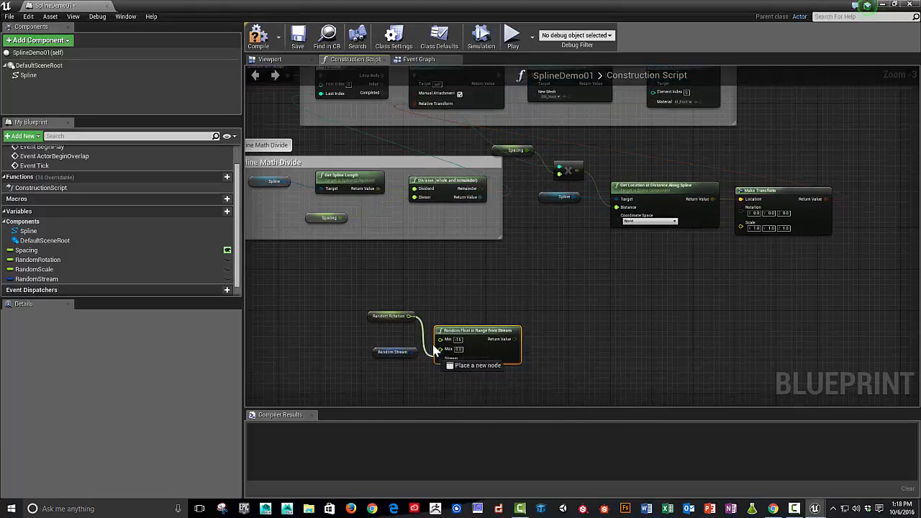
left_click(38, 260)
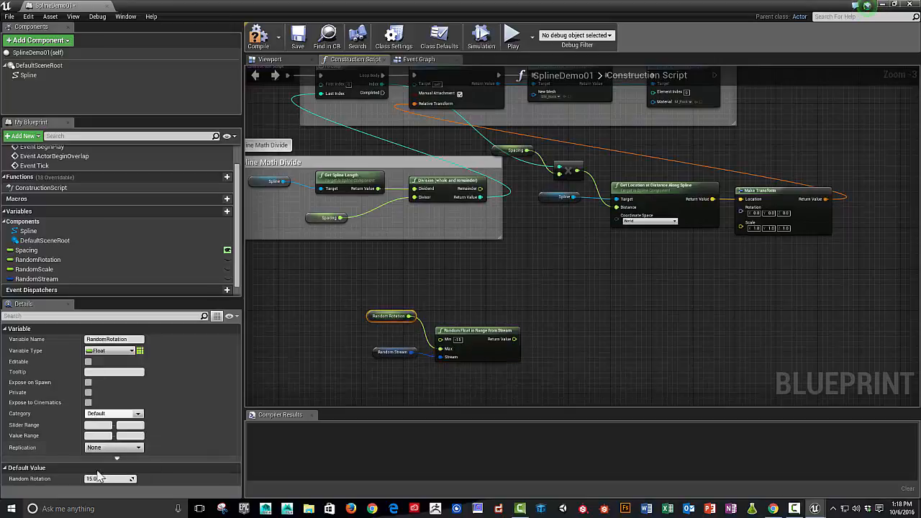
mouse_move(511, 339)
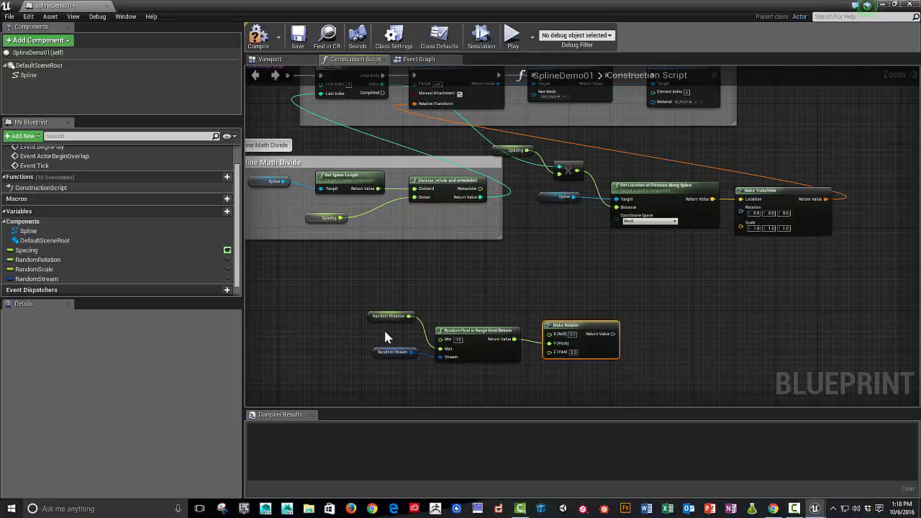
mouse_move(486, 330)
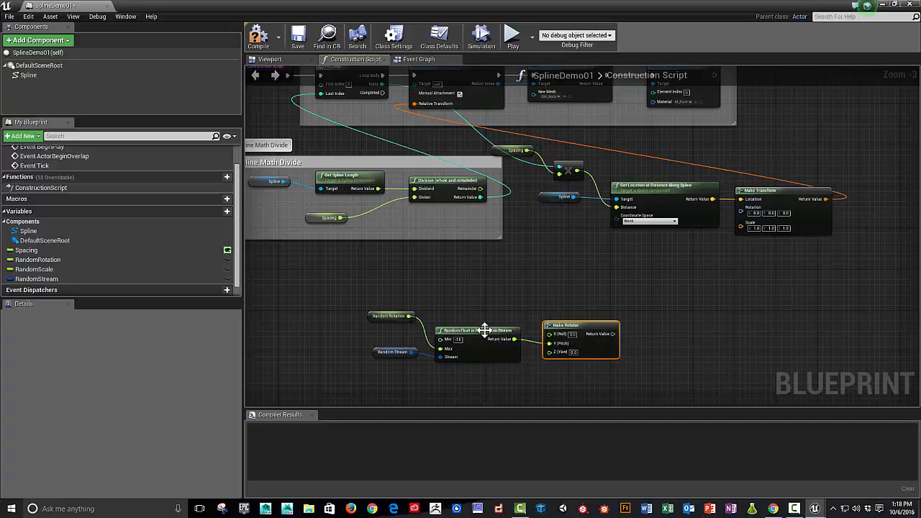
mouse_move(490, 339)
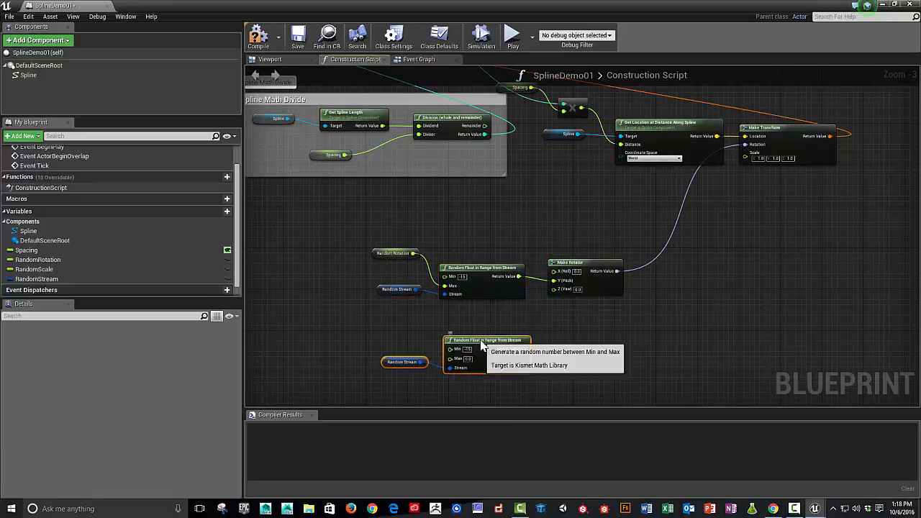
mouse_move(581, 396)
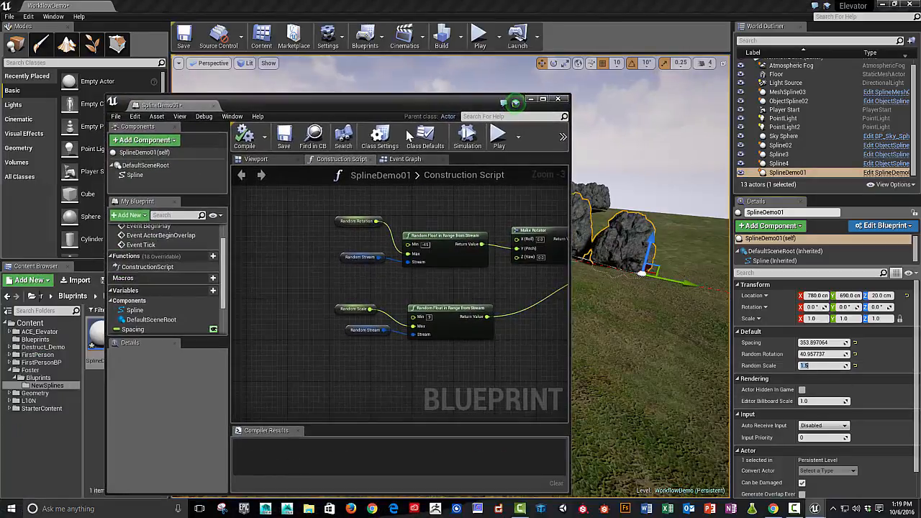
mouse_move(432, 316)
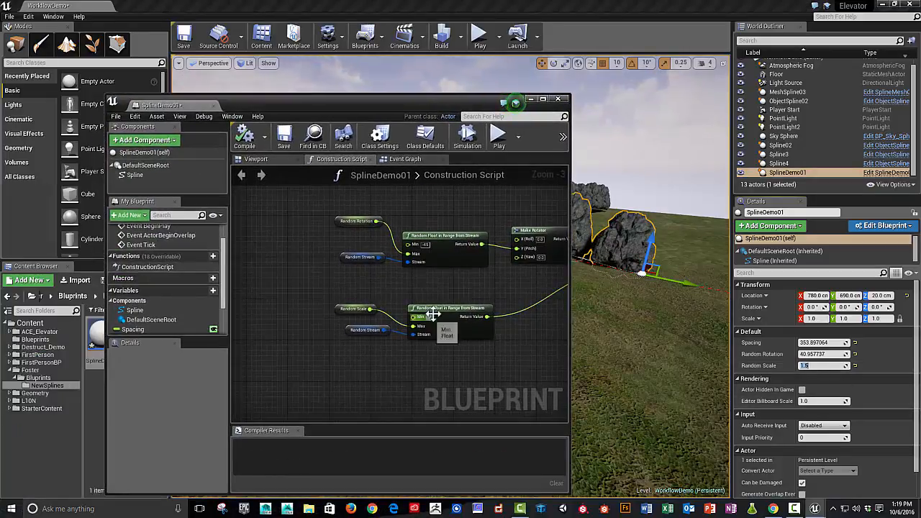